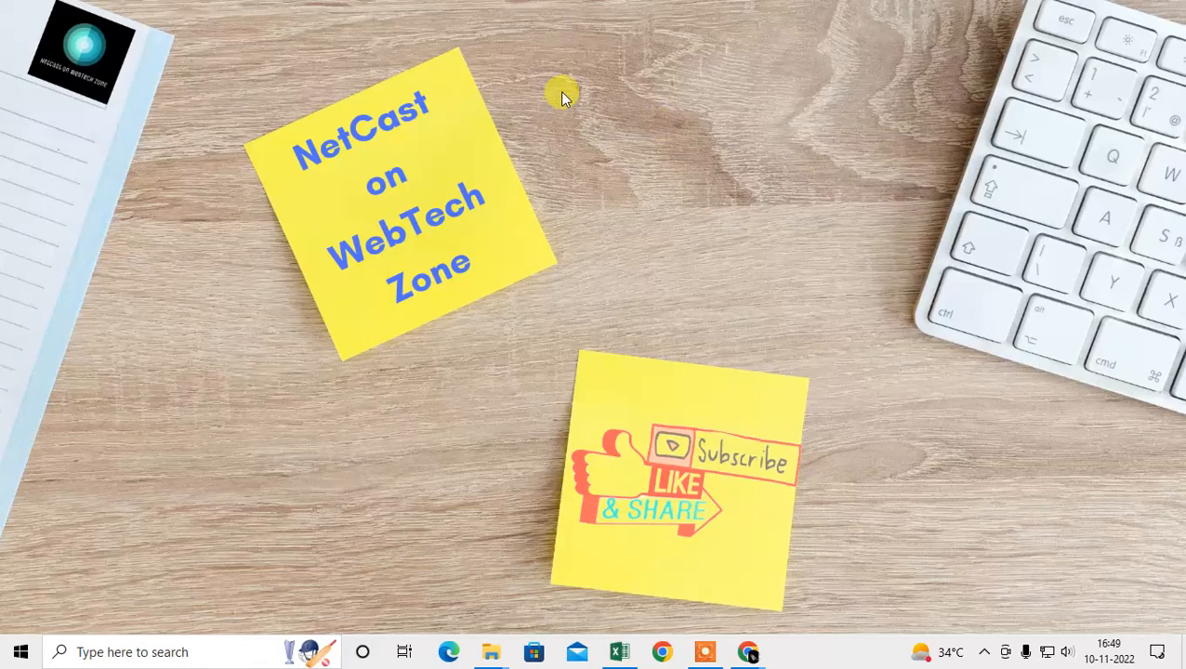
mouse_move(658, 128)
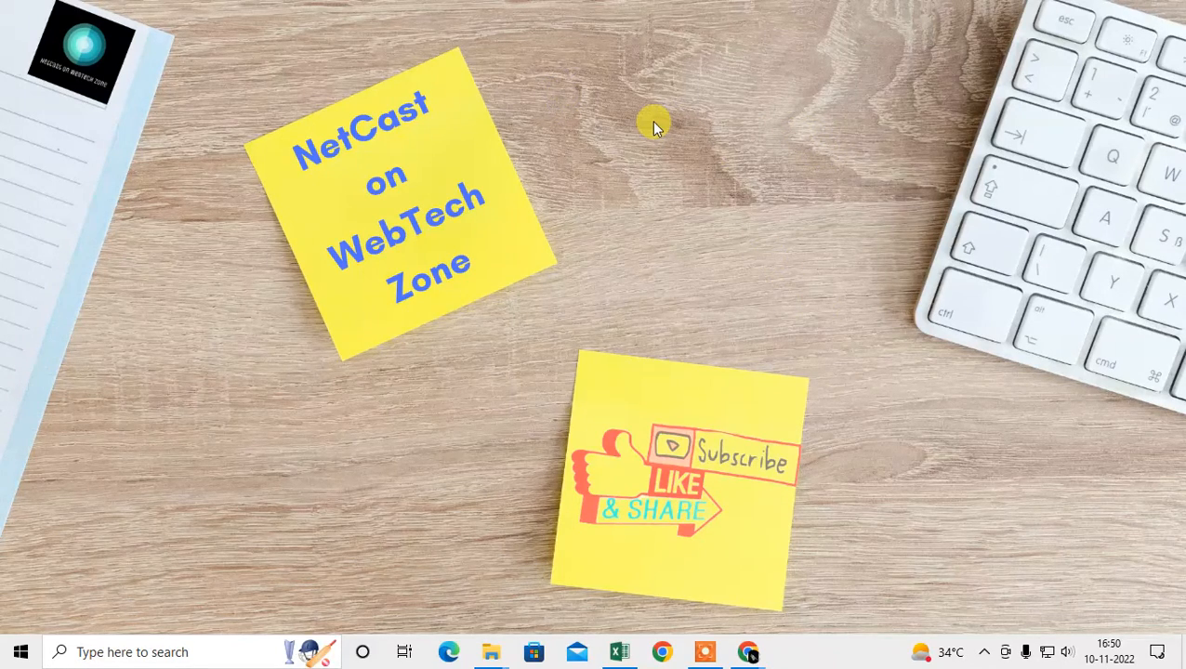
mouse_move(624, 93)
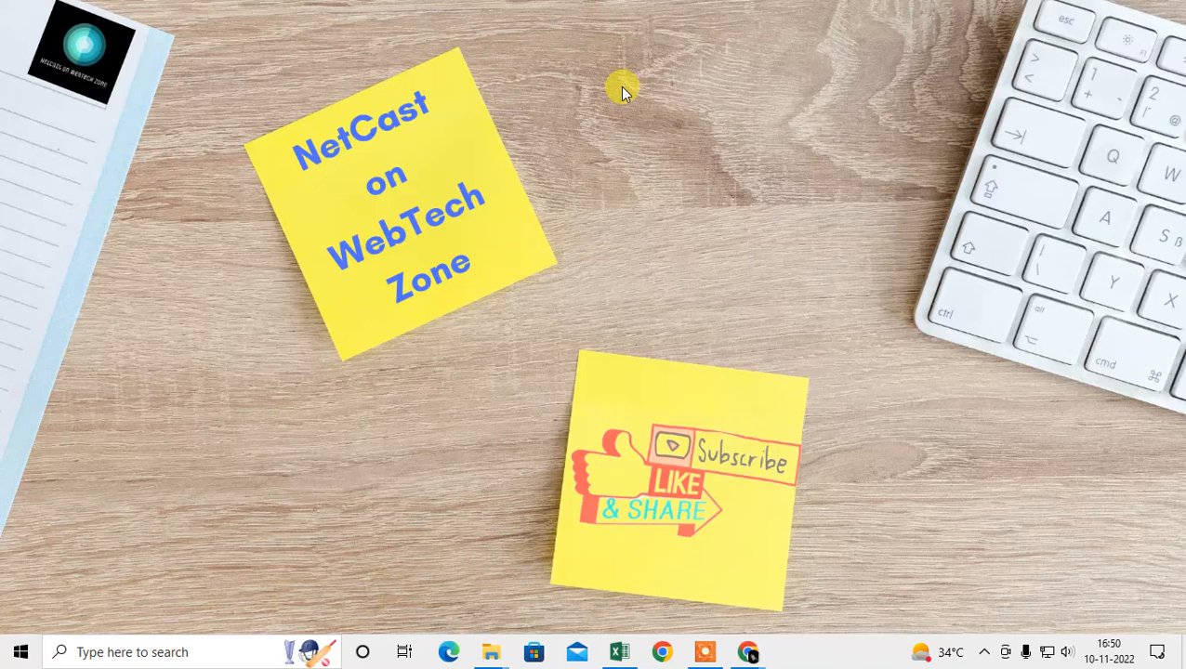
mouse_move(714, 175)
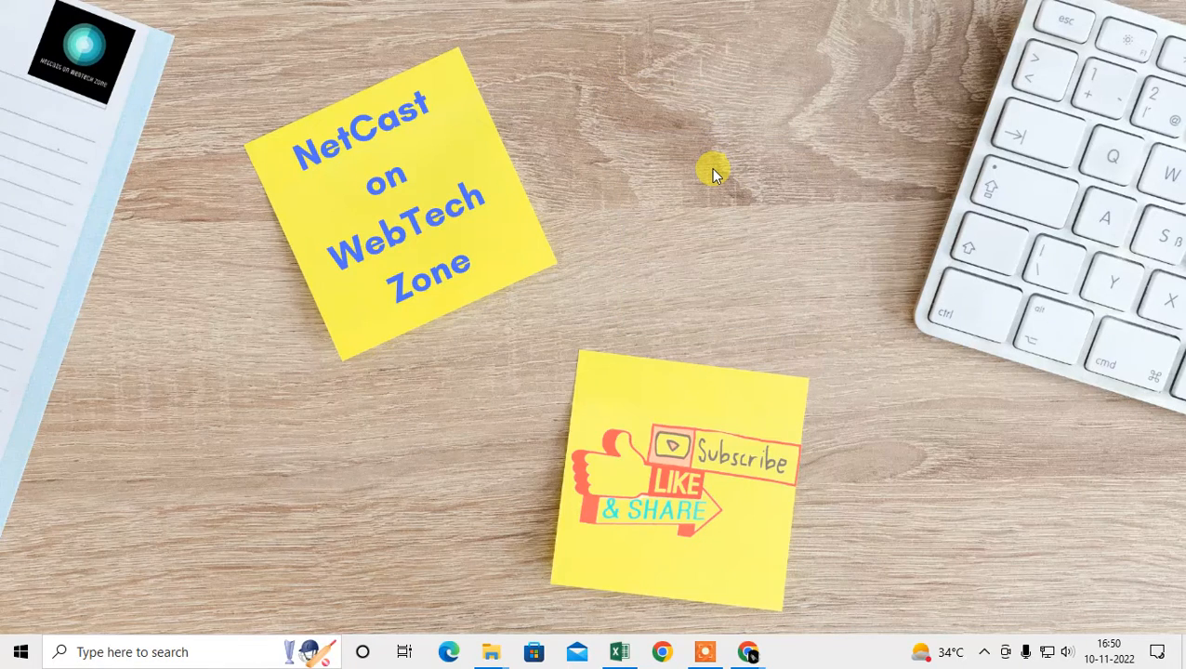
mouse_move(643, 212)
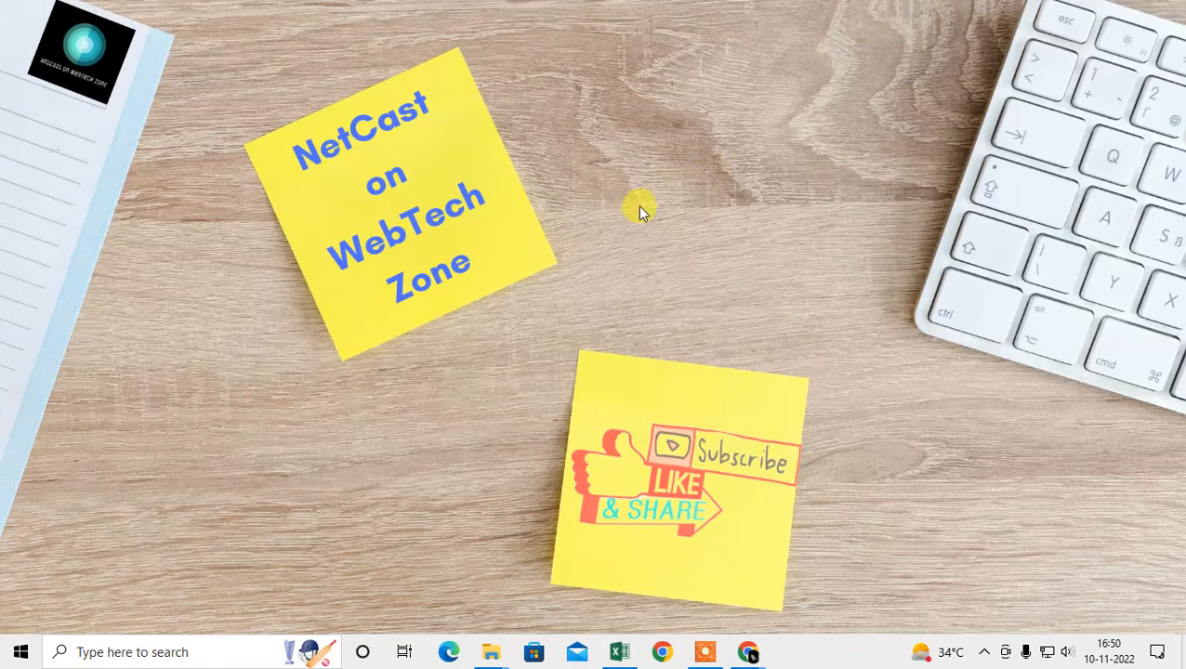
mouse_move(623, 235)
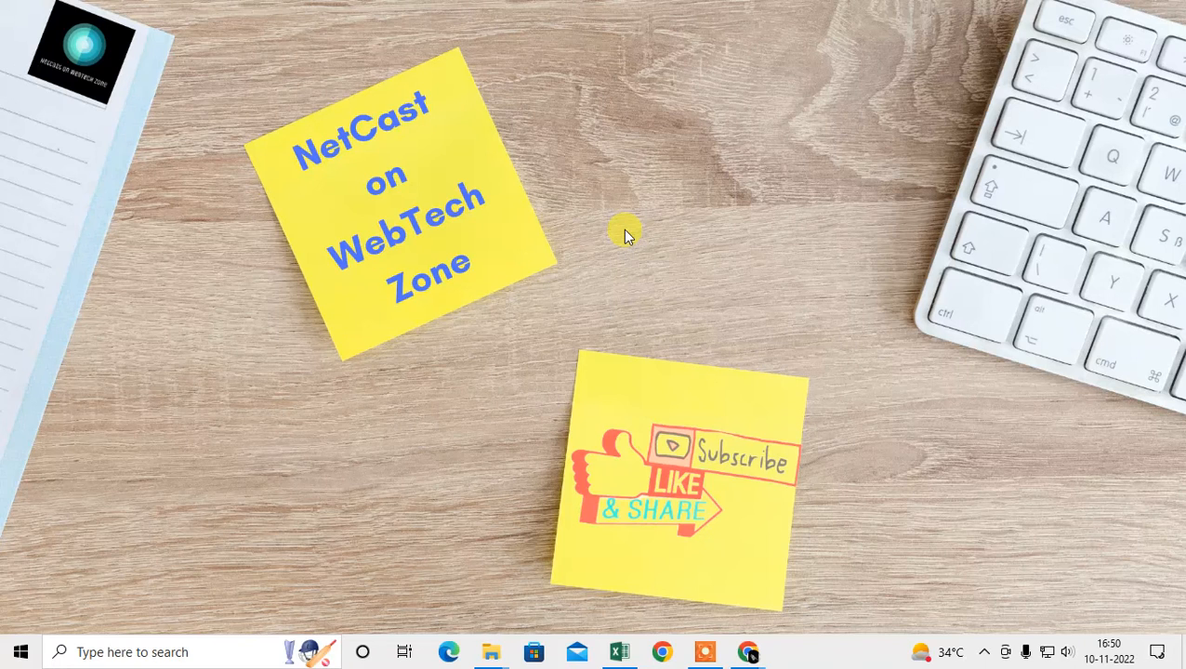
mouse_move(753, 446)
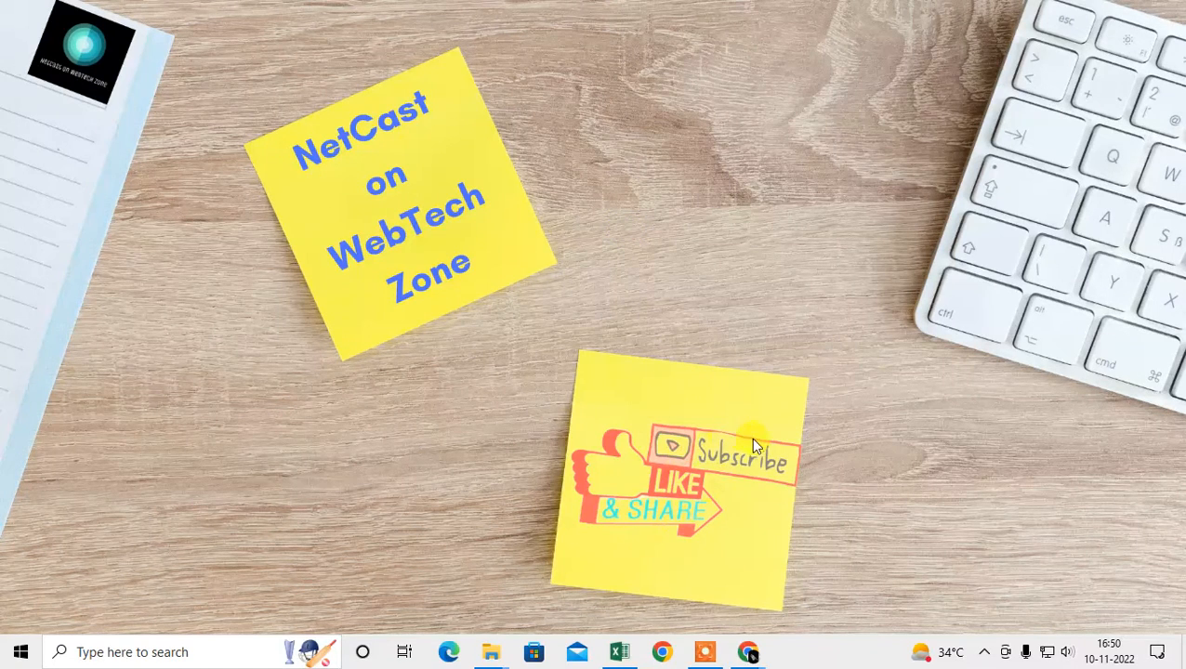
mouse_move(747, 651)
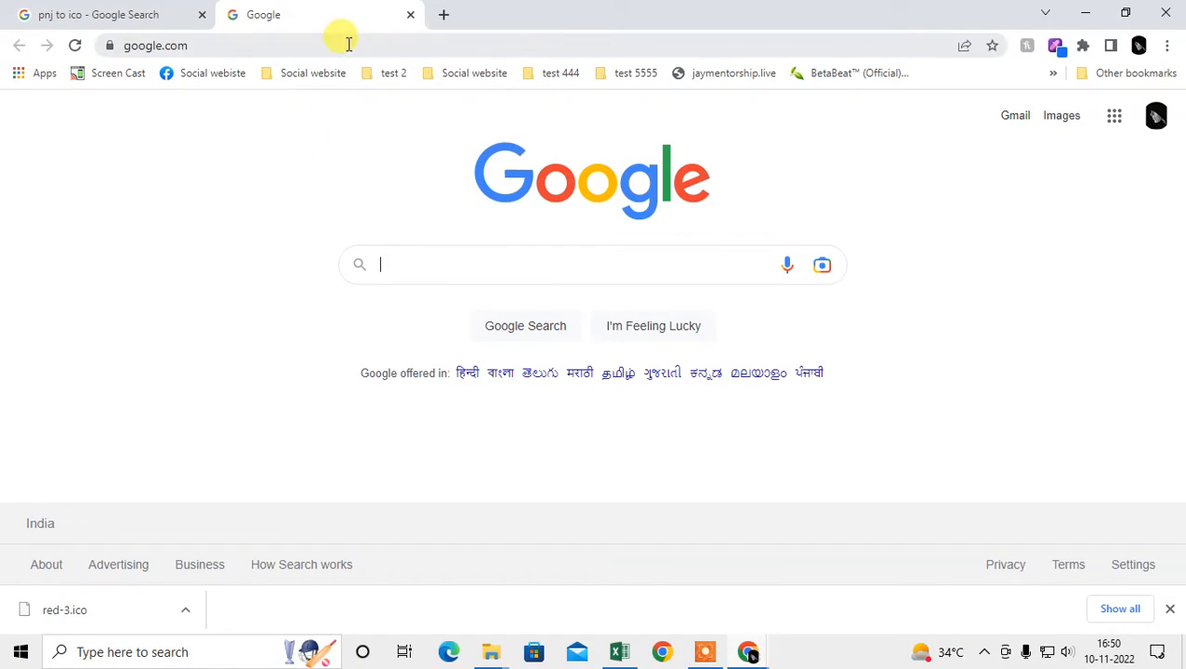
Search Google for 'chrome icon' and show the image results
text(c)
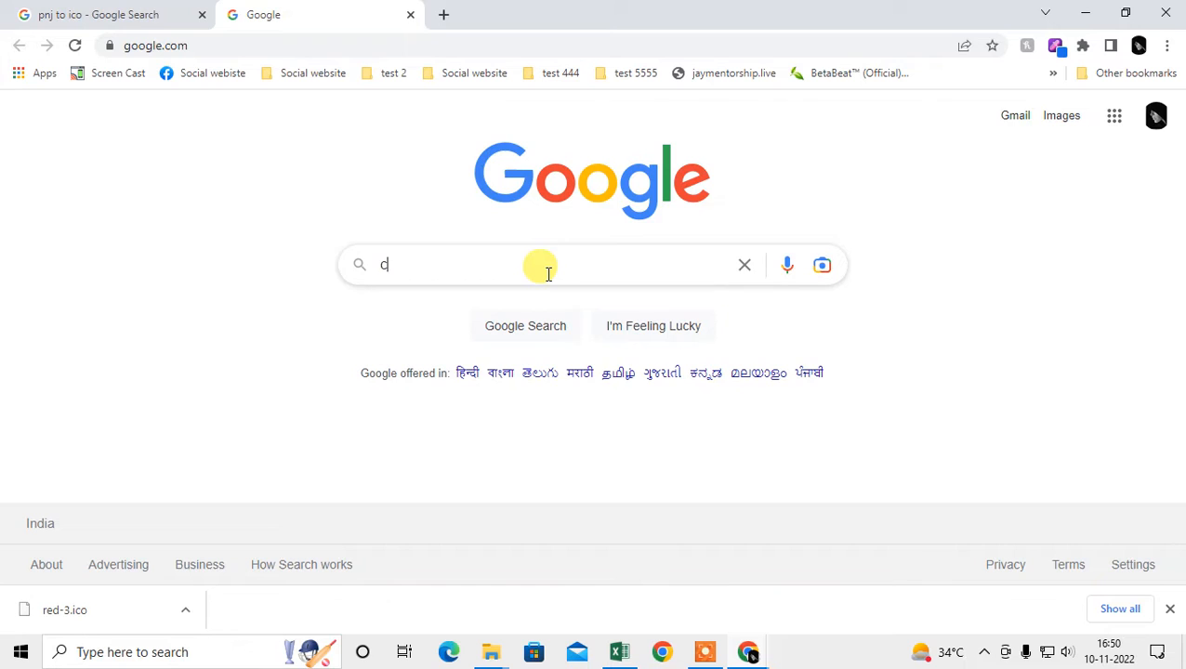
text(hrome icon)
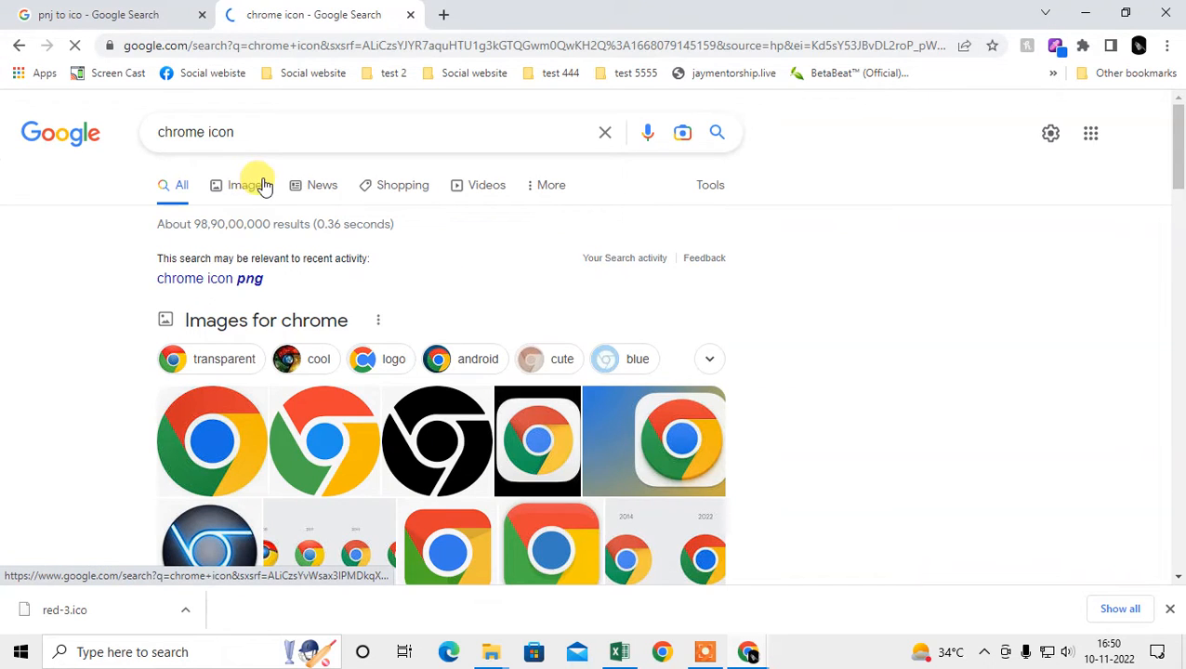
click(247, 185)
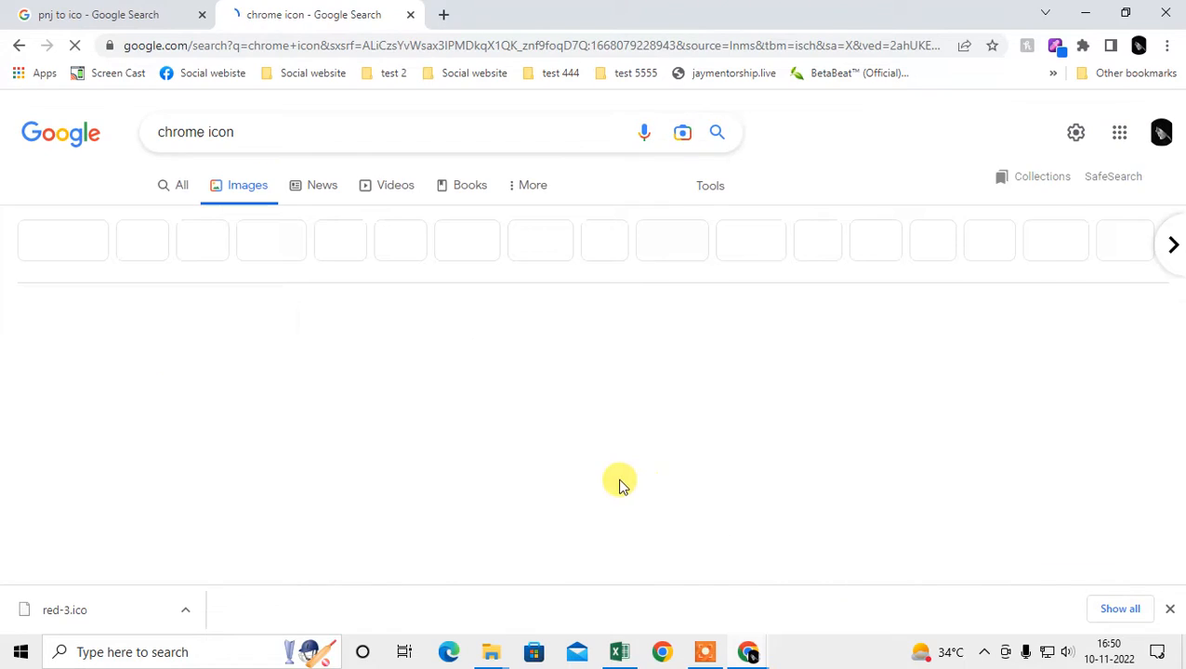
Open the preview of the glossy 3D Chrome logo from TehnoBlog
scroll(down, 3)
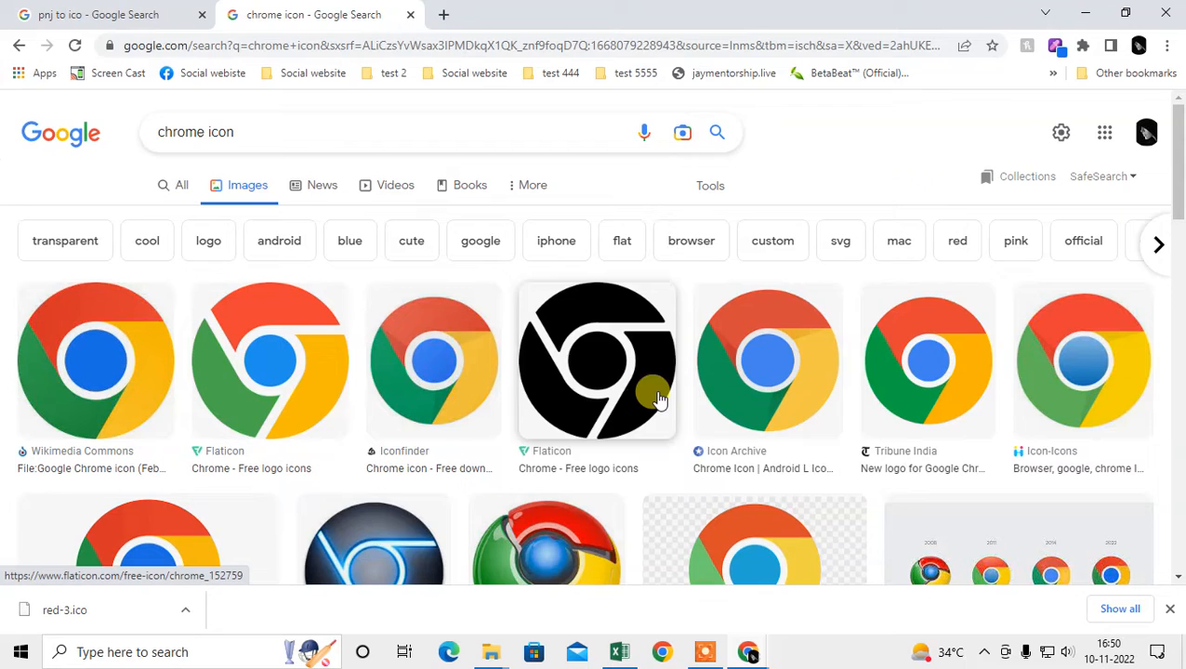
scroll(down, 3)
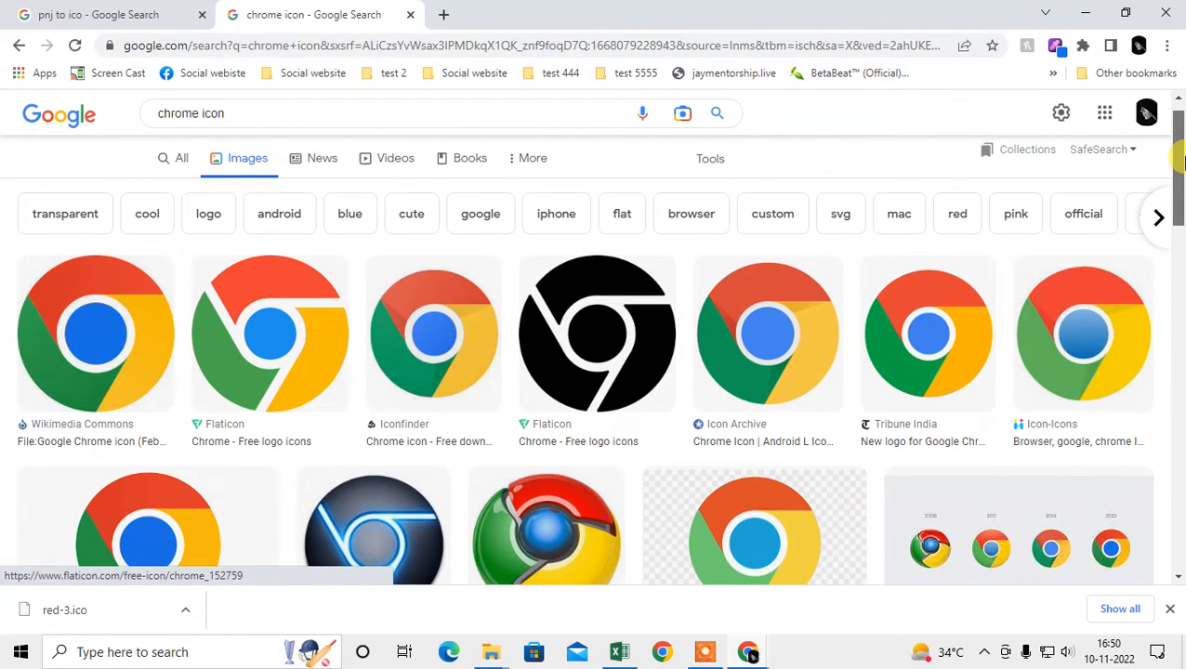
scroll(down, 3)
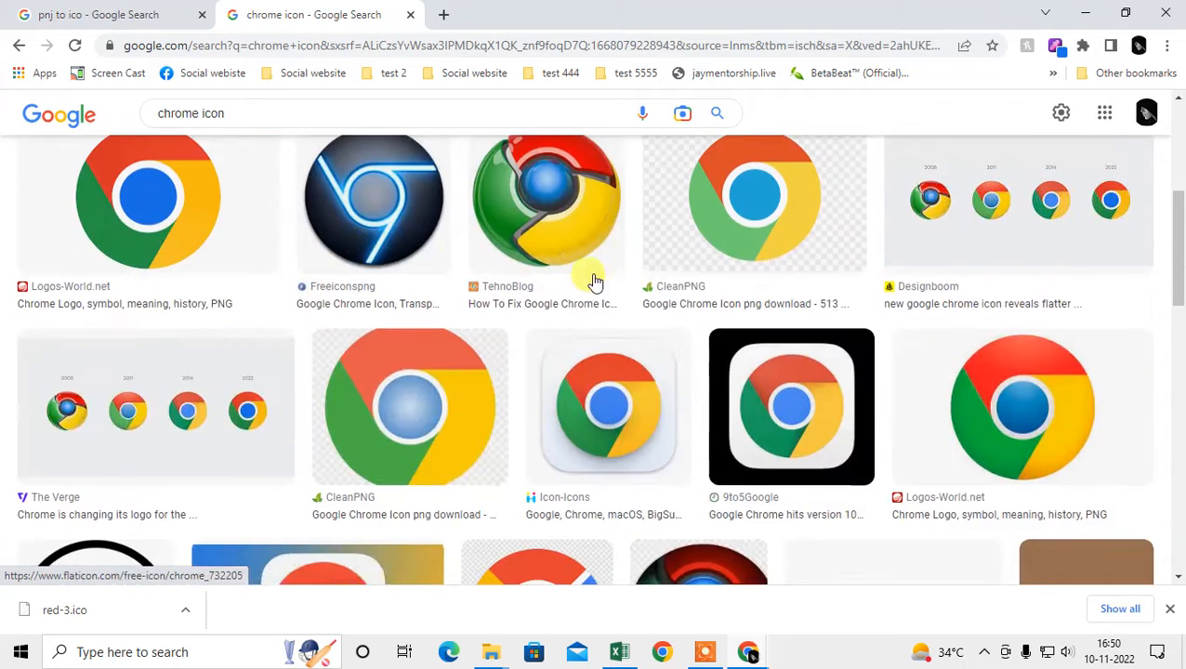
click(373, 205)
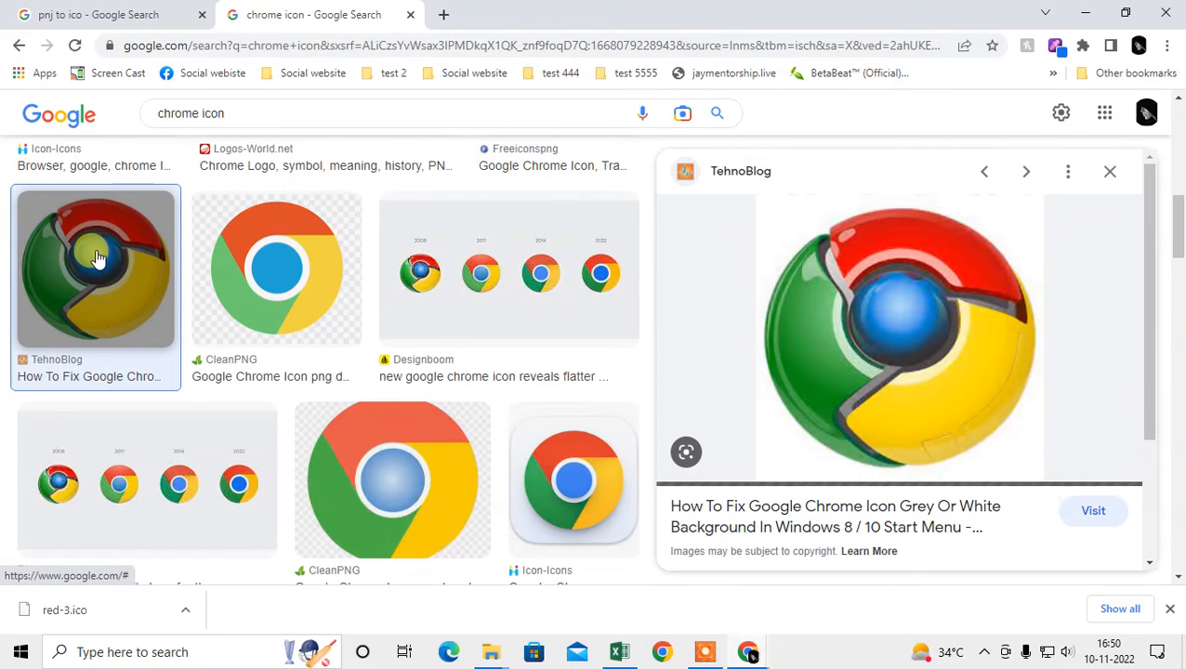
scroll(down, 3)
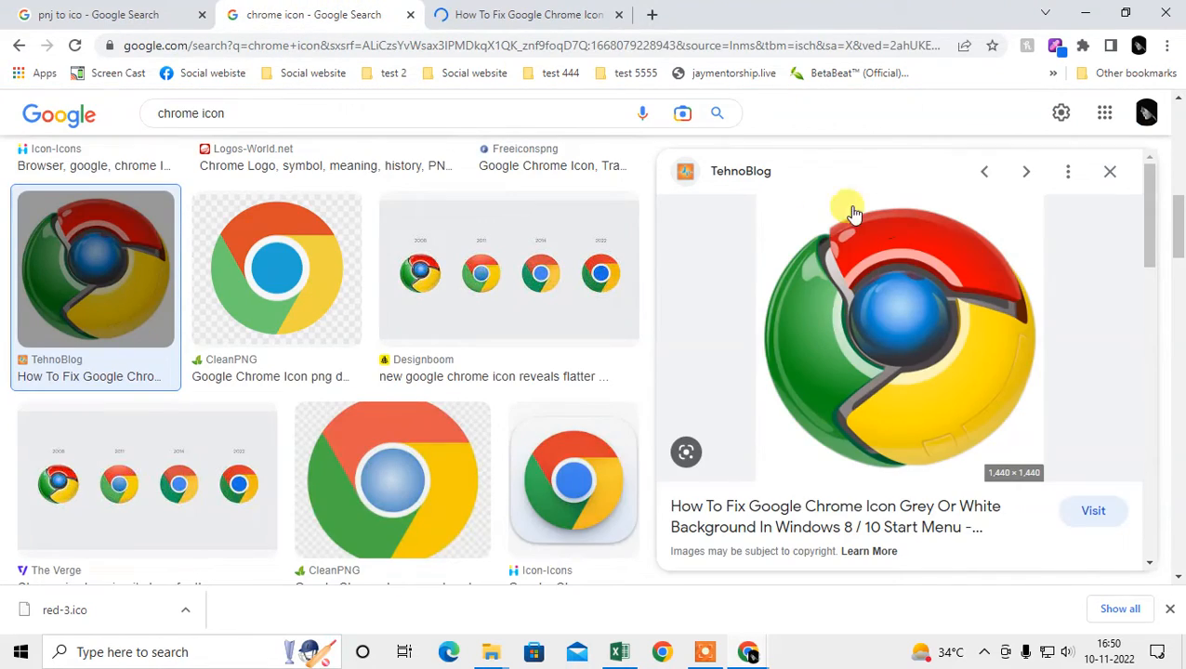
Save the glossy Chrome logo as a WEBP file into Downloads > rankmat
right_click(892, 283)
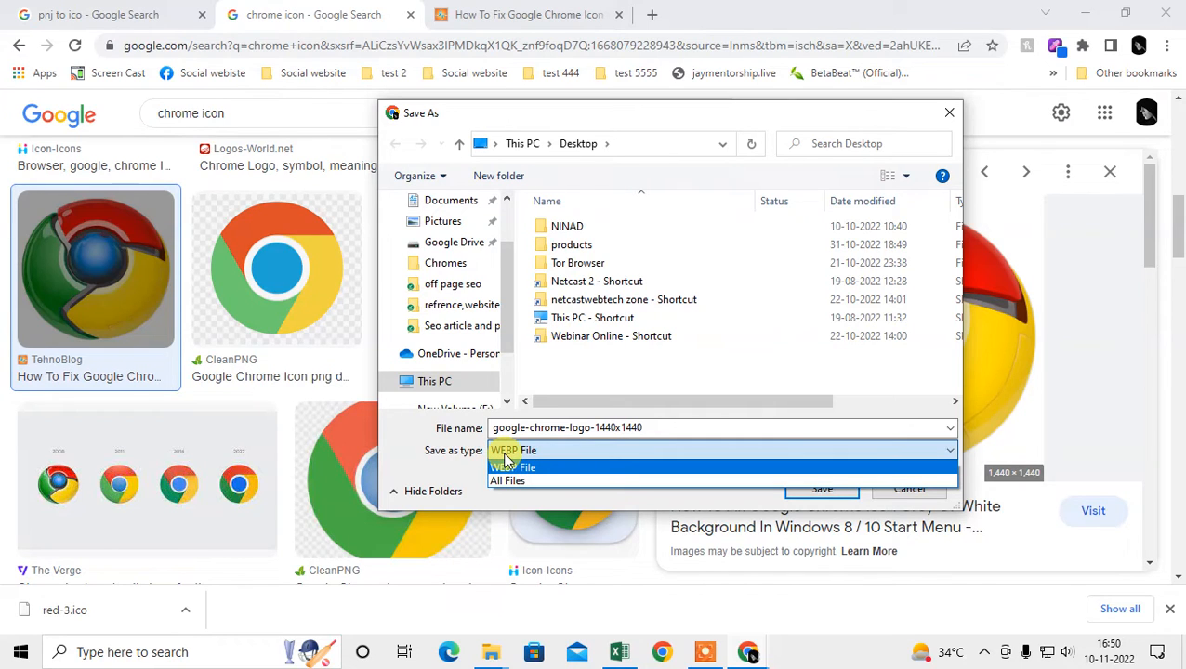
click(514, 450)
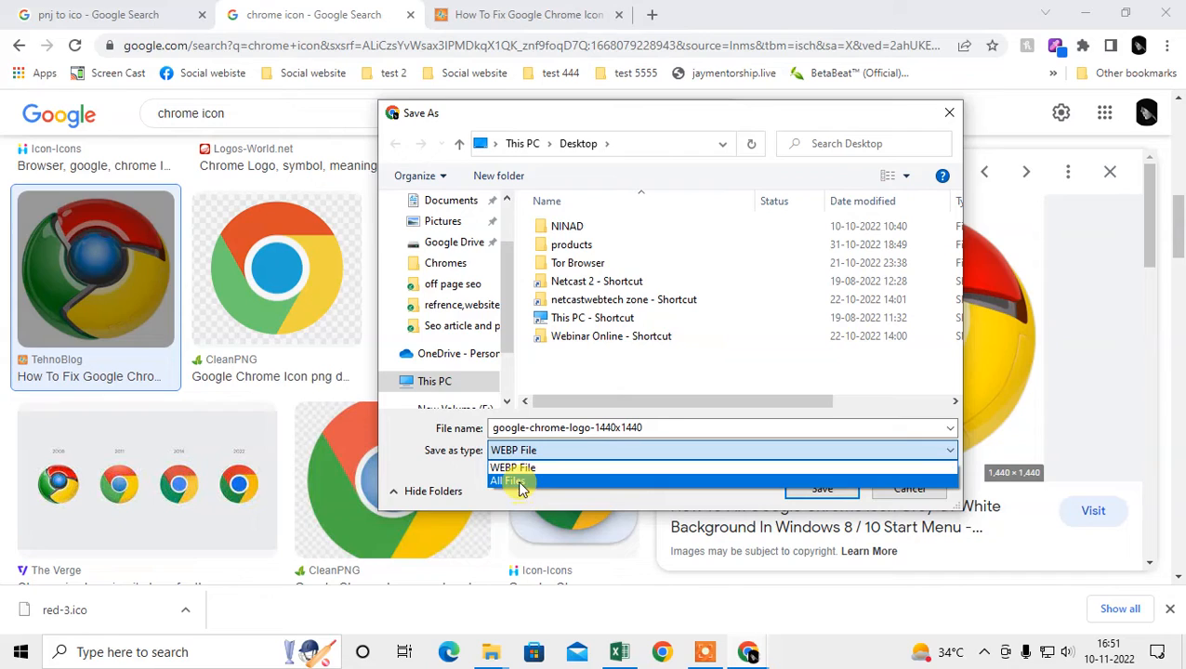
mouse_move(569, 468)
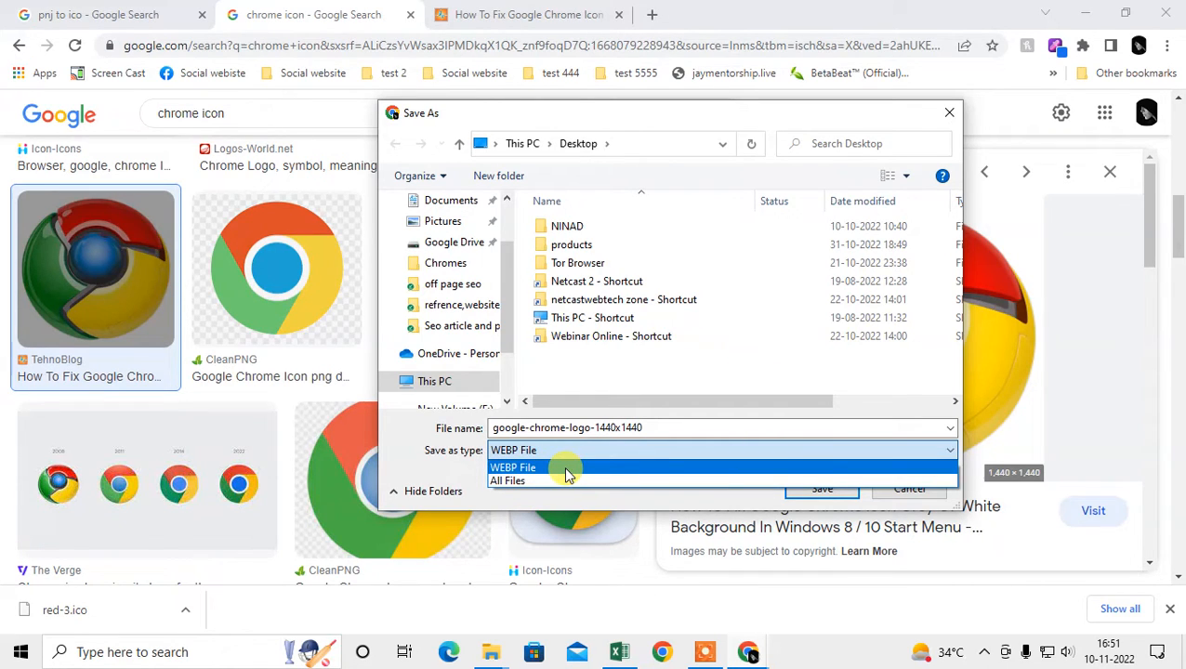
click(513, 467)
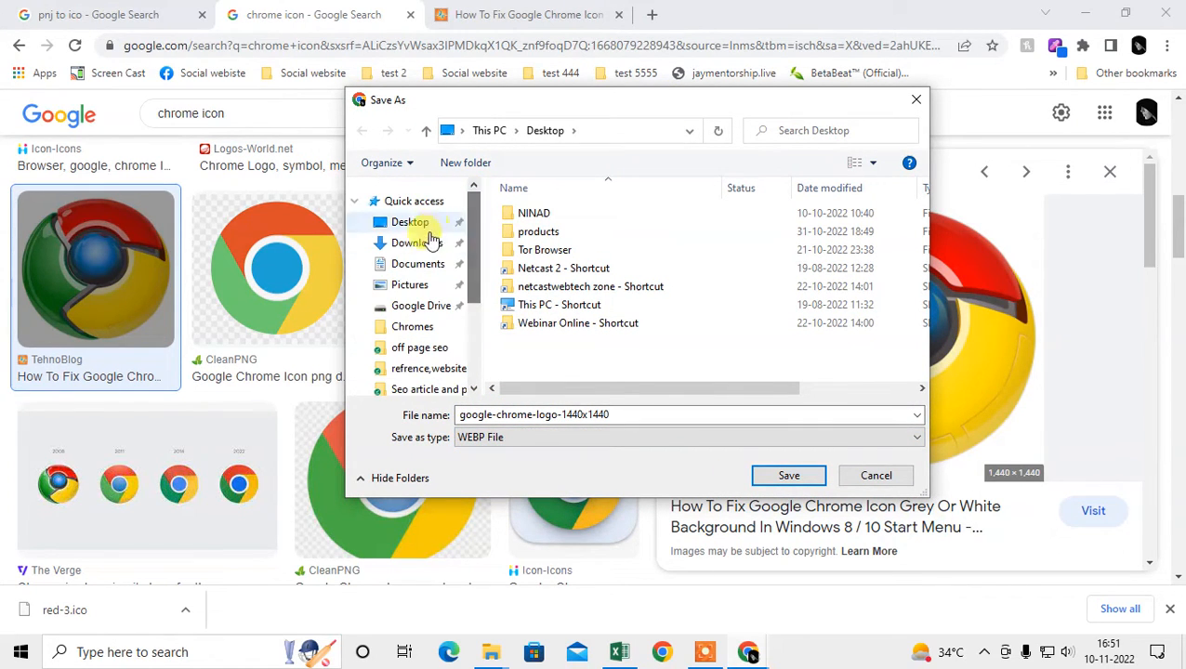
click(417, 242)
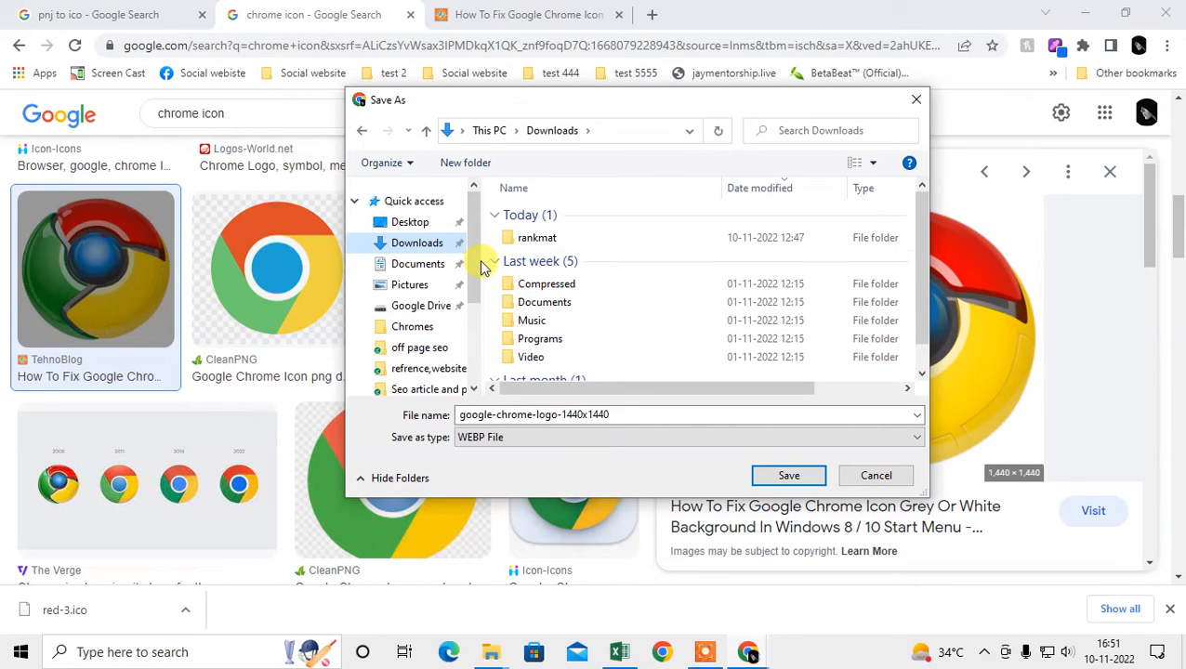
double_click(537, 237)
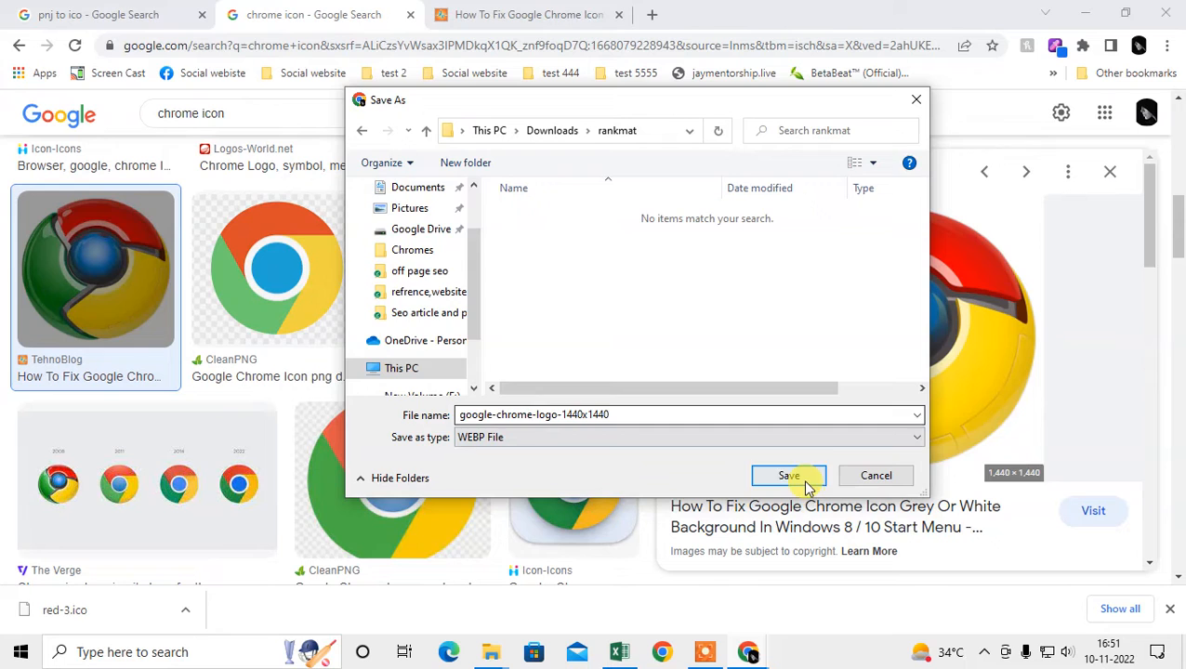
click(789, 476)
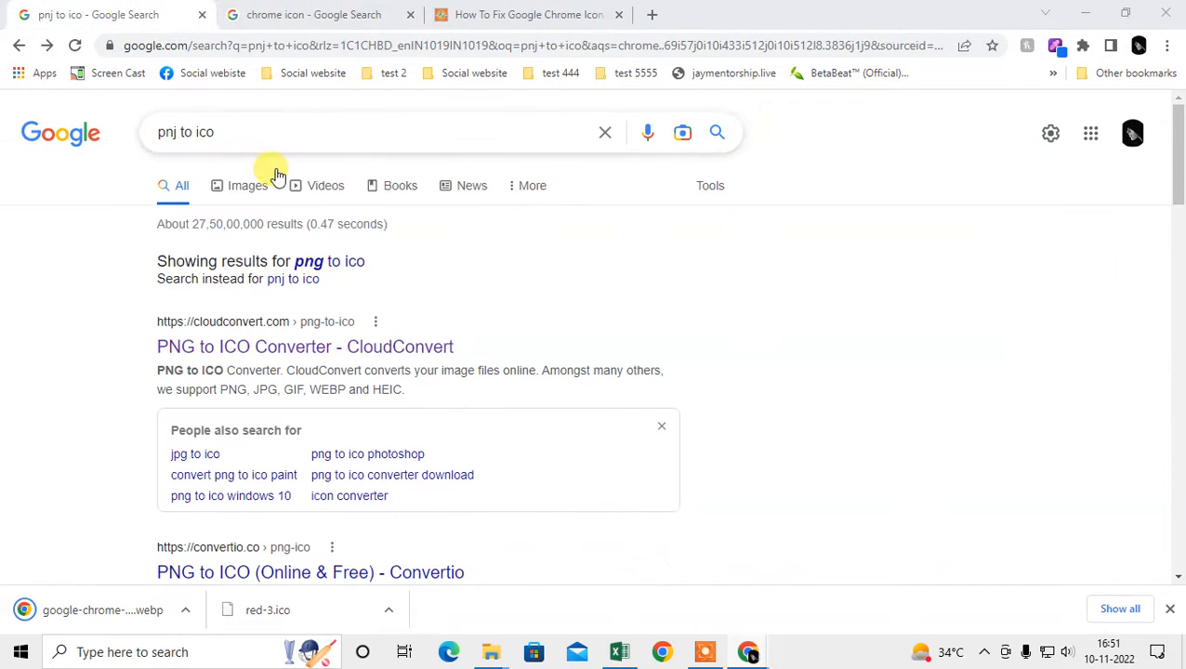
Search 'webp to ico' and open the CloudConvert WEBP to ICO converter
click(288, 132)
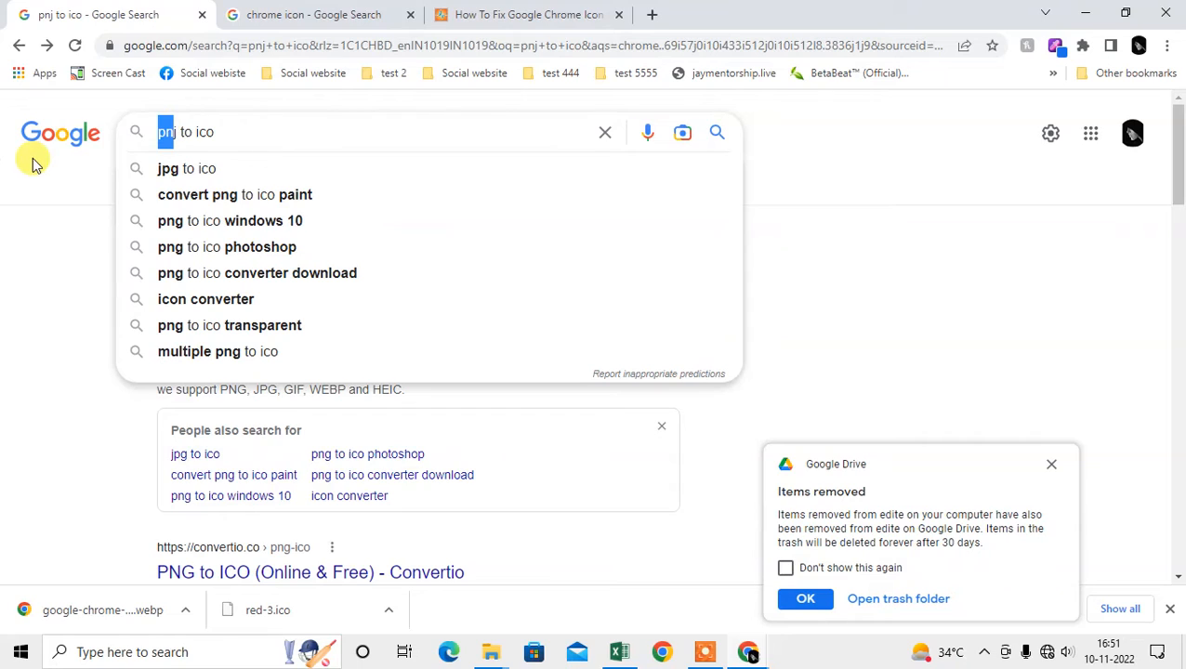
text(wj)
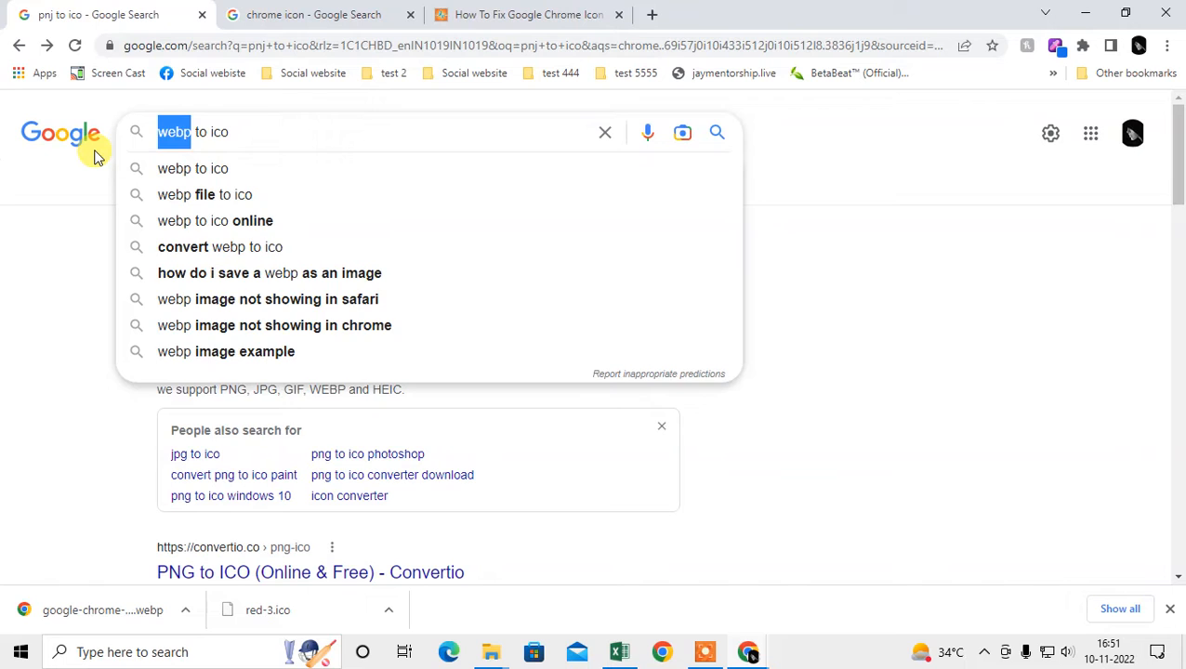
text(pnj to ico)
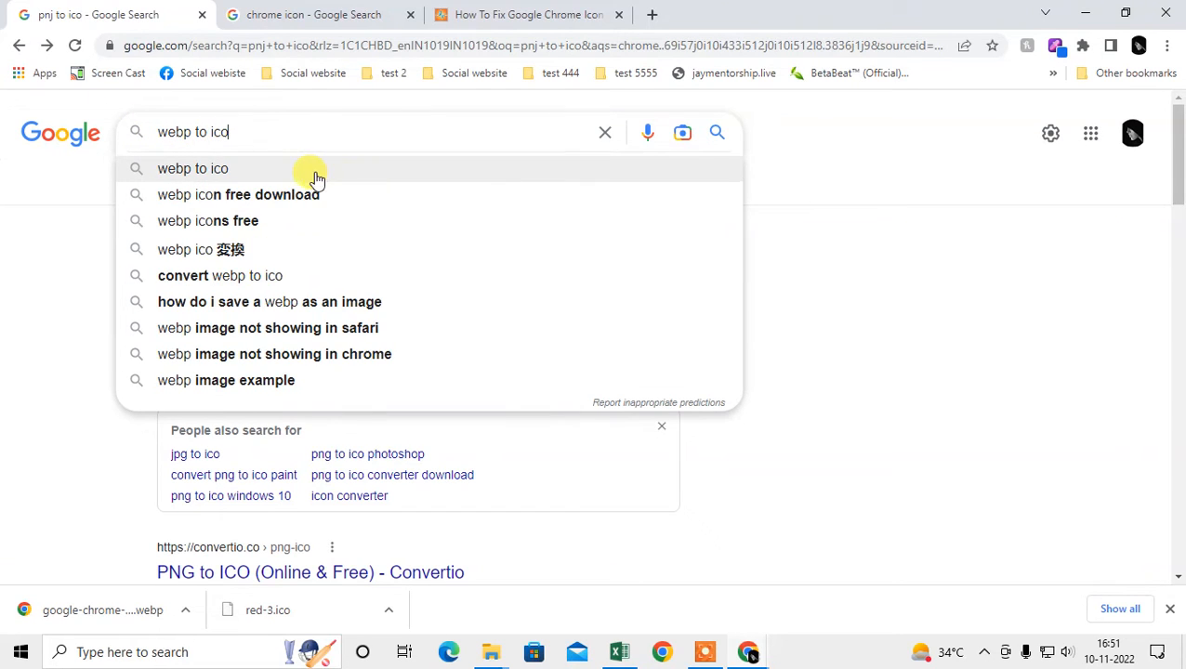
click(193, 168)
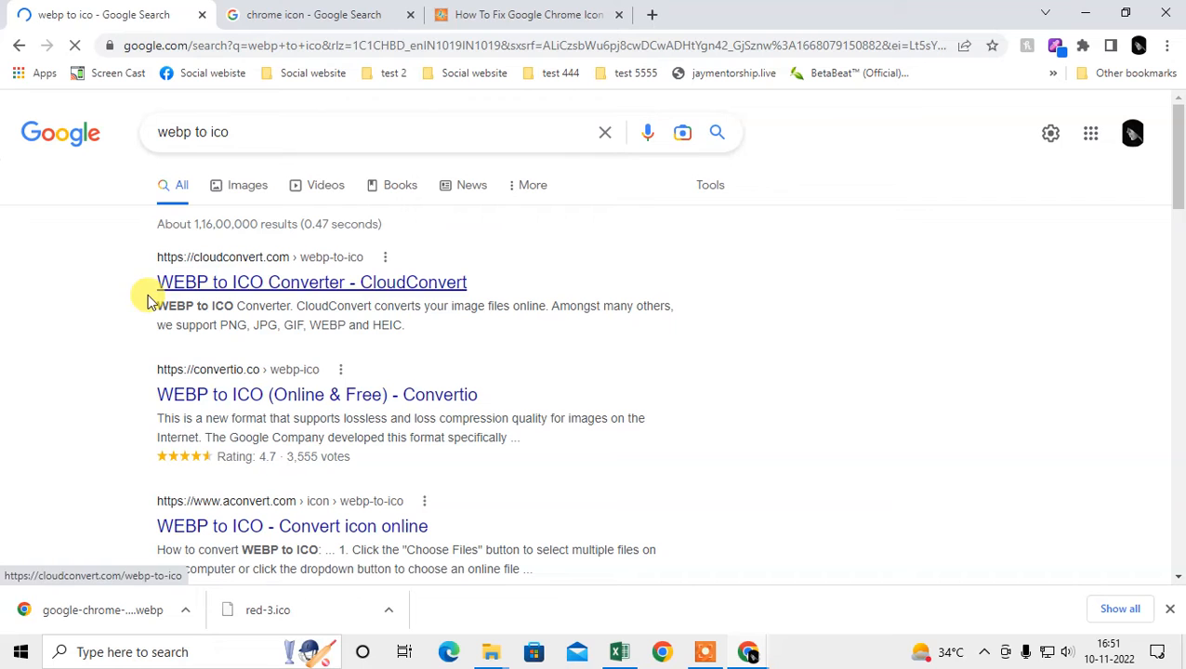
scroll(down, 3)
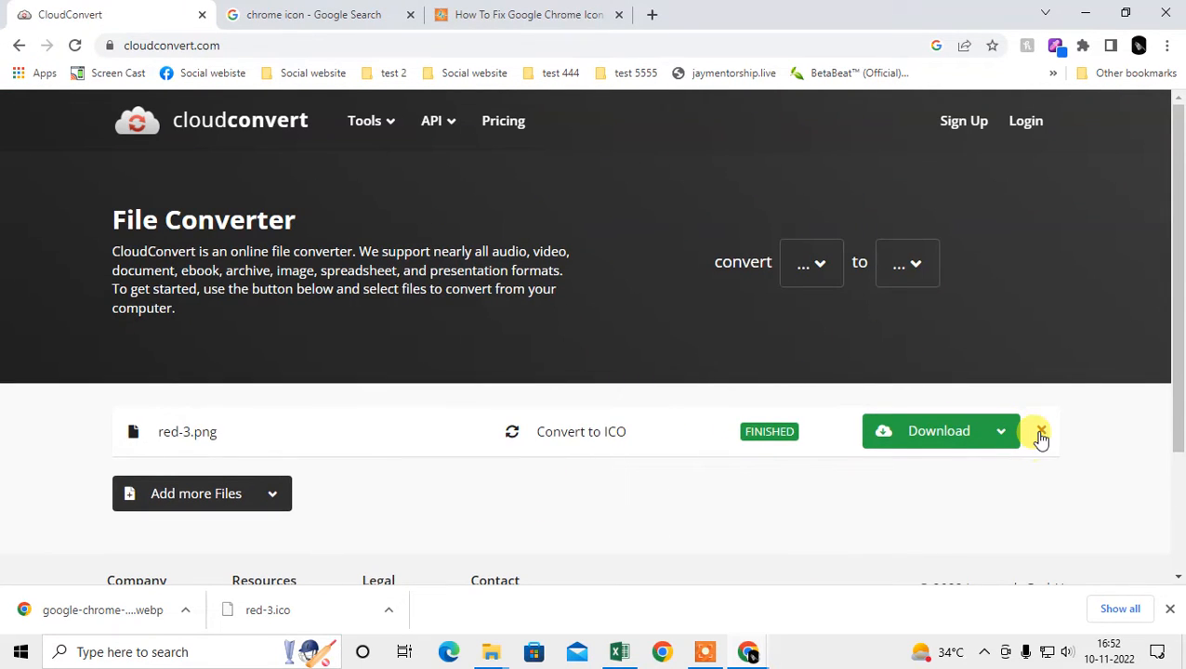
Remove red-3.png and upload google-chrome-logo-1440x1440.webp from rankmat to CloudConvert
click(1038, 433)
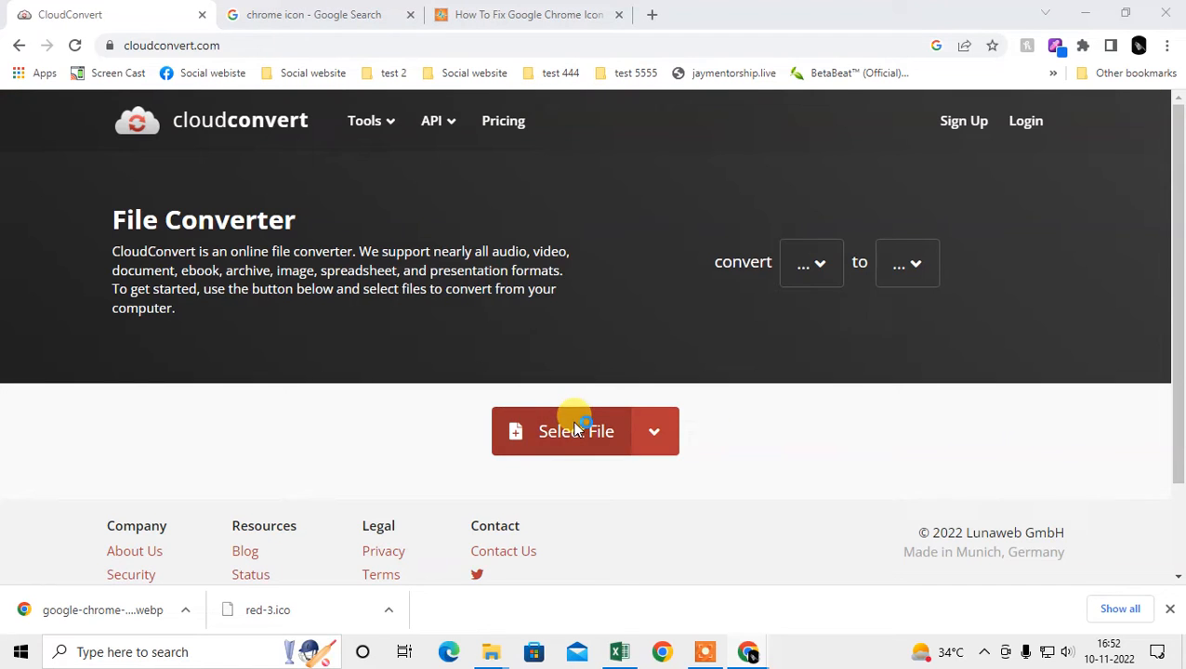
click(562, 431)
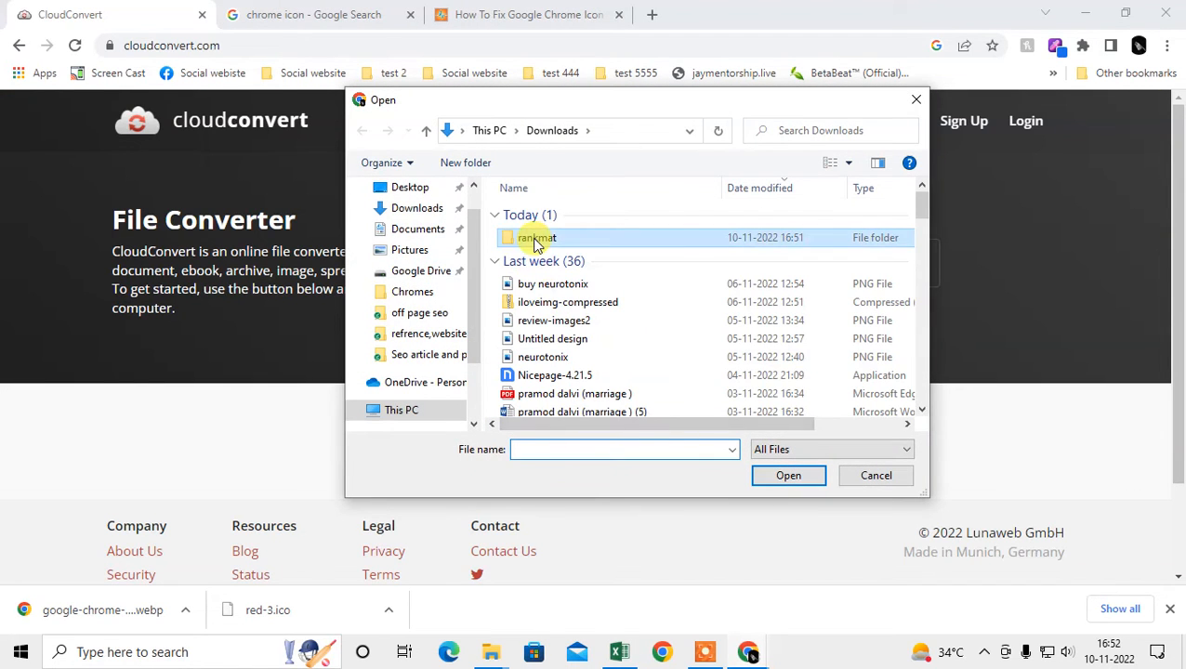
double_click(533, 238)
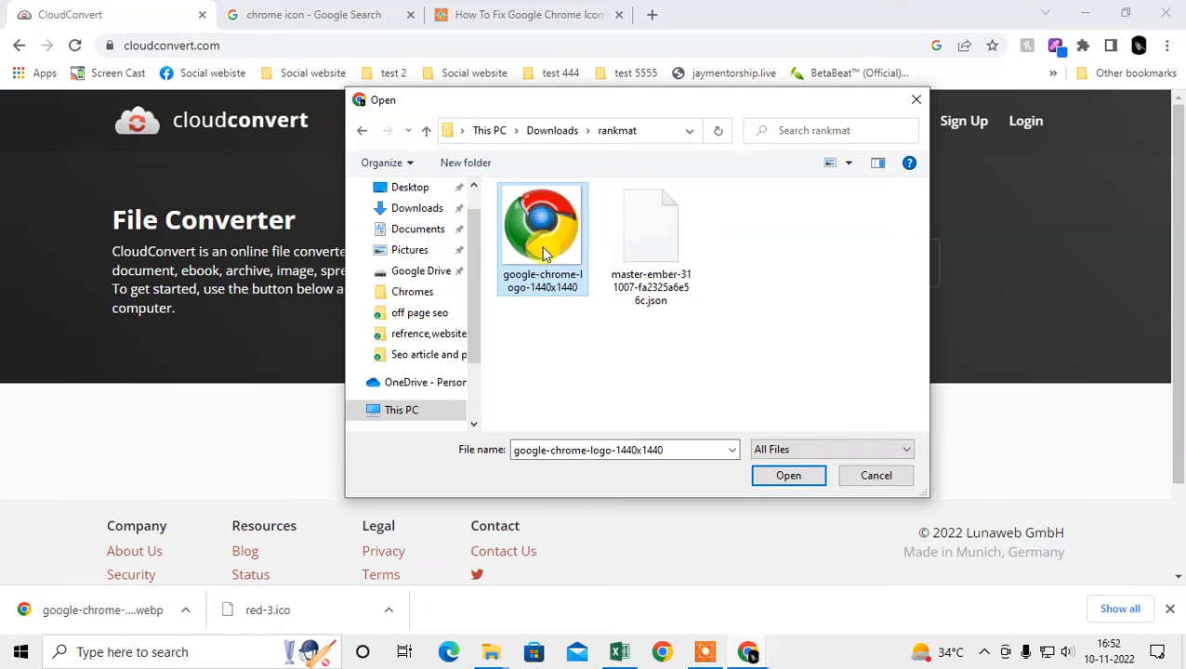
click(788, 475)
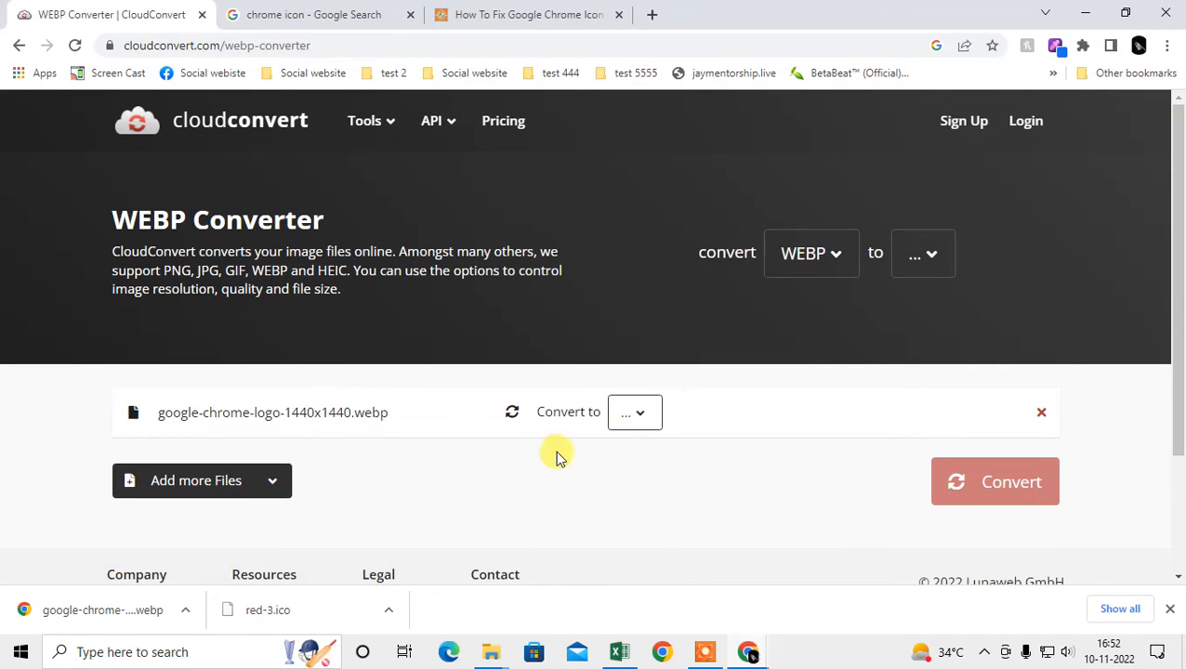
scroll(down, 3)
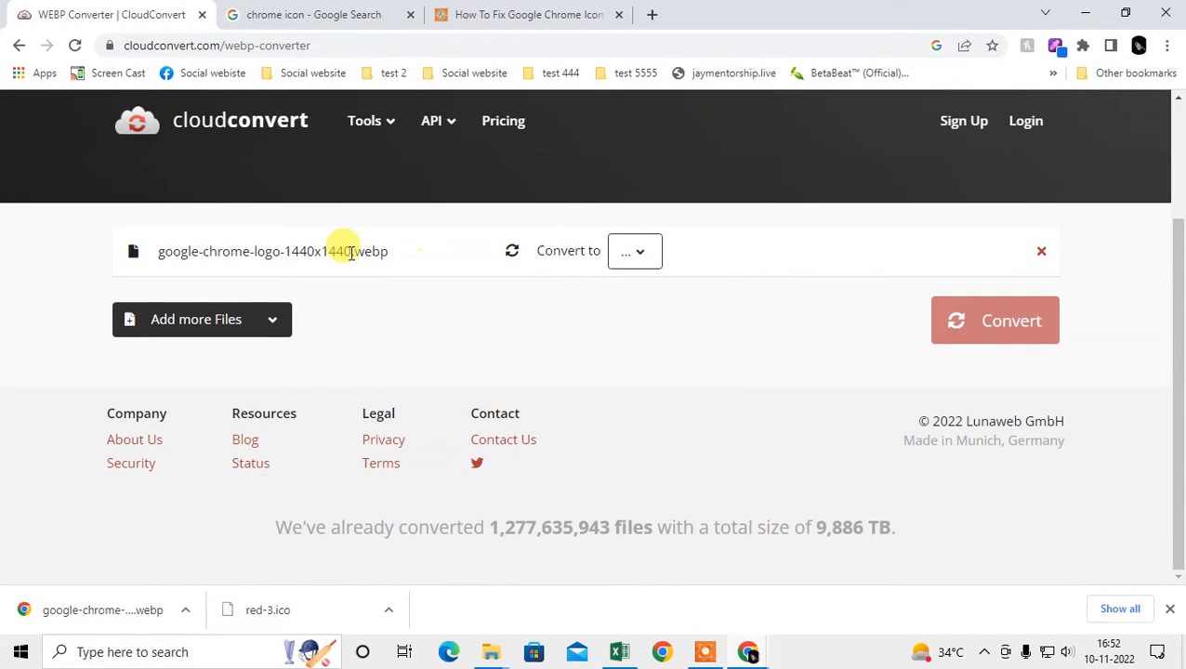
mouse_move(488, 335)
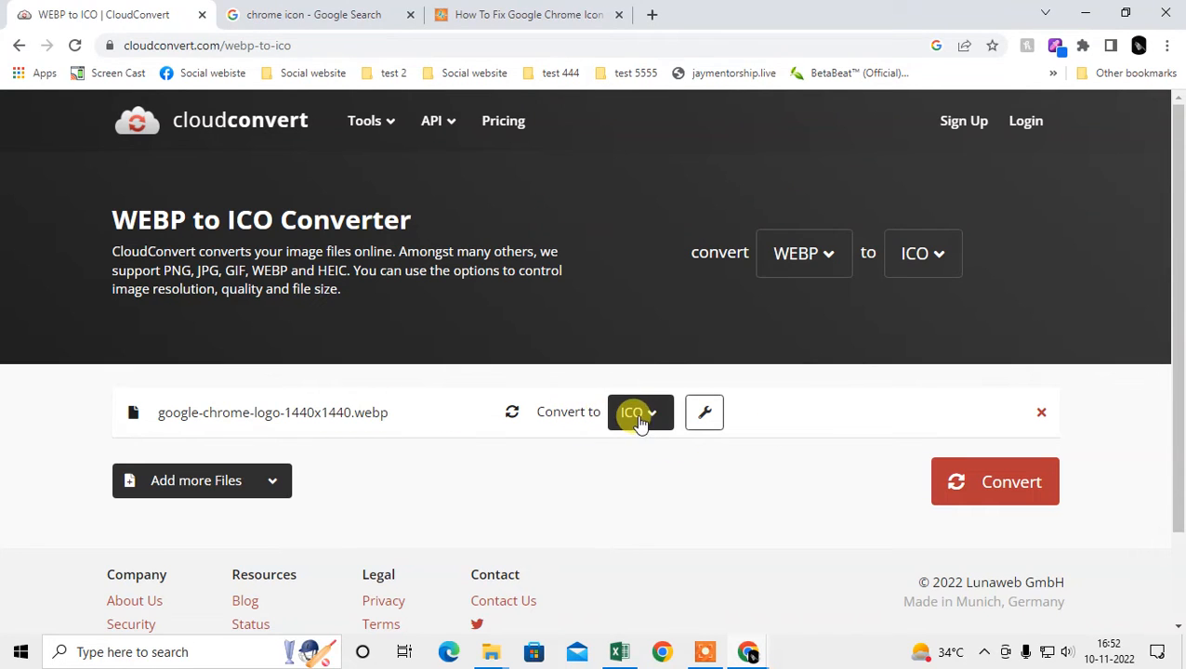
Convert the Chrome logo to ICO and download google-chrome-logo-1440x1440.ico
click(639, 412)
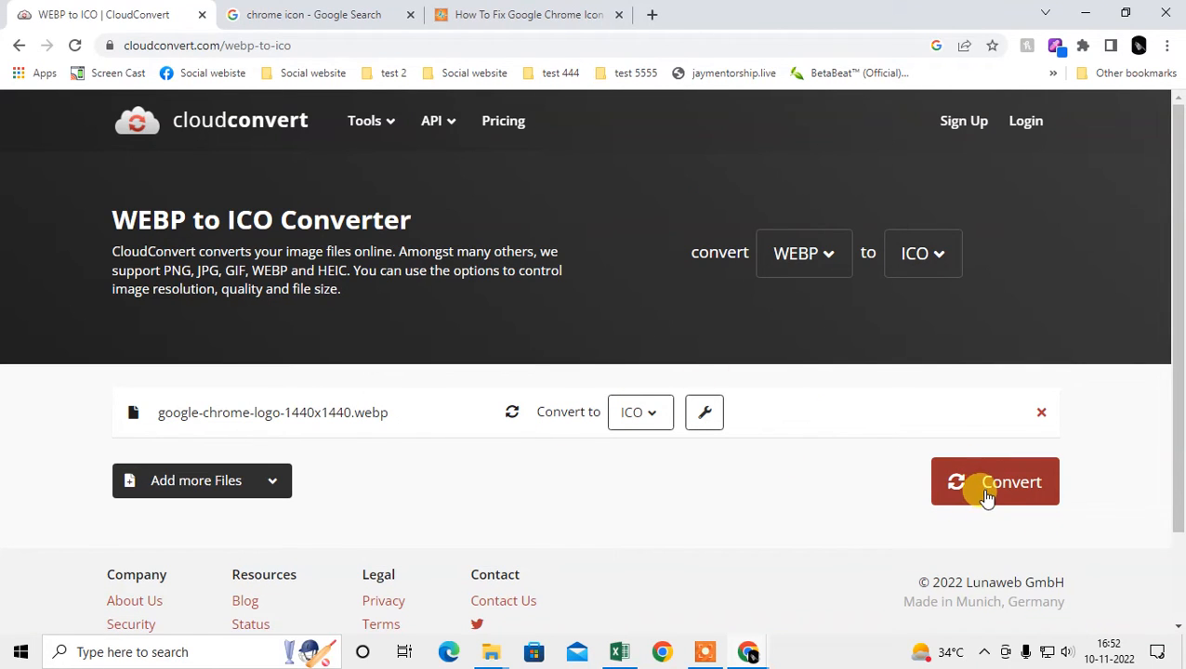
click(995, 481)
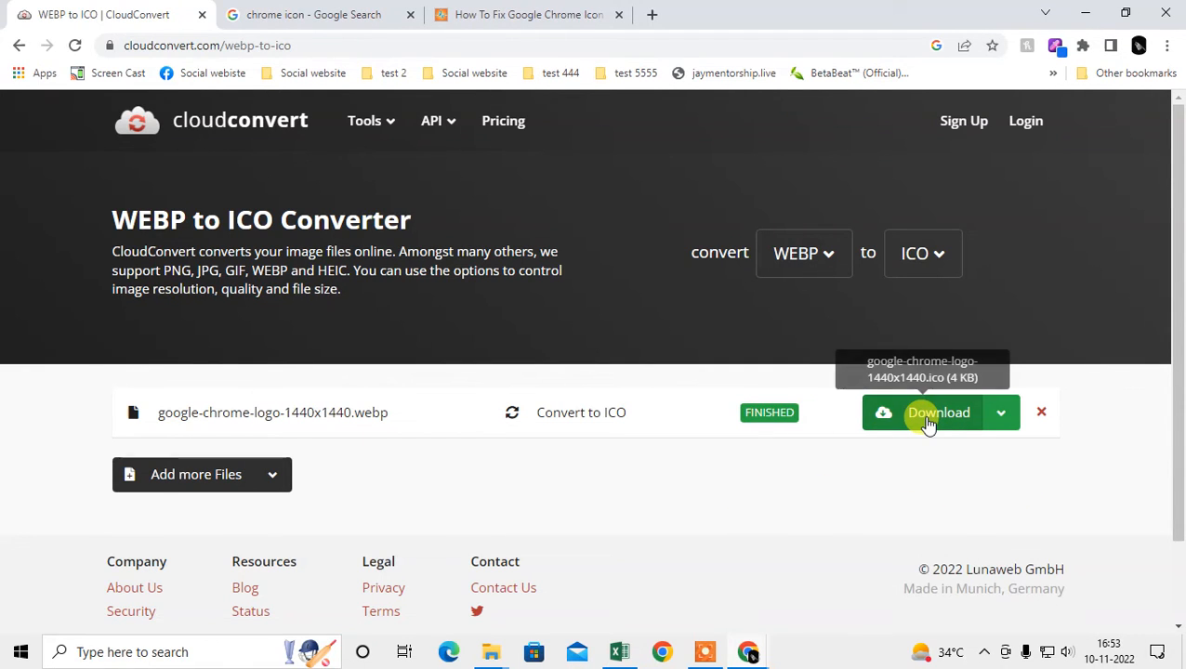
click(938, 412)
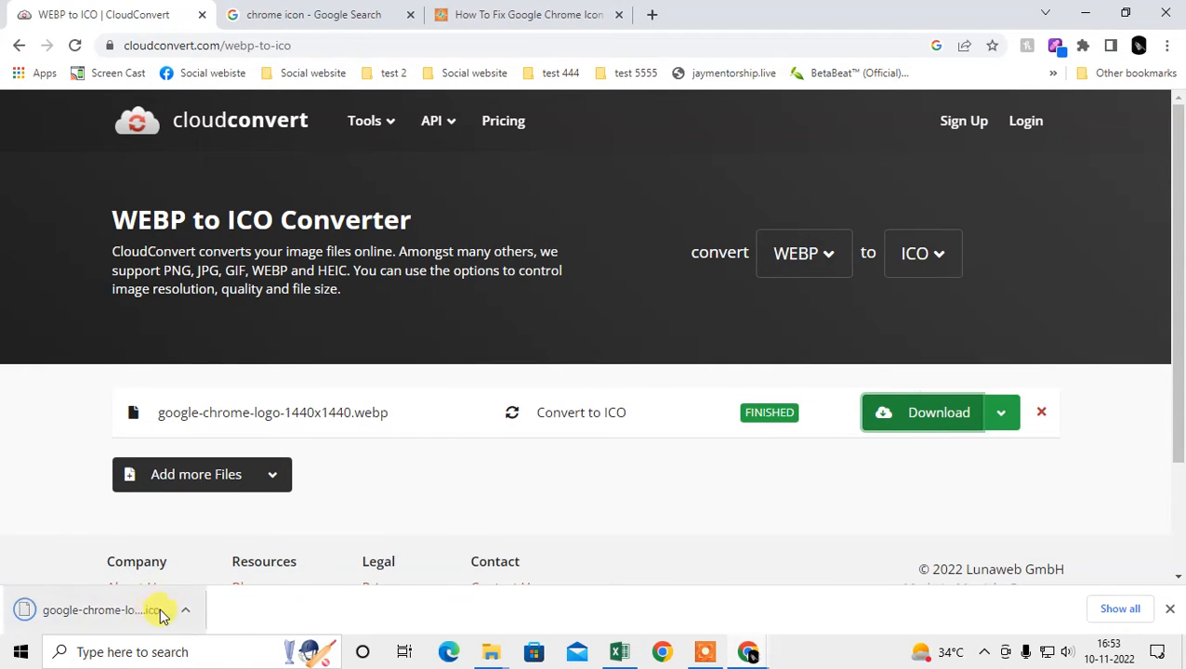
click(184, 608)
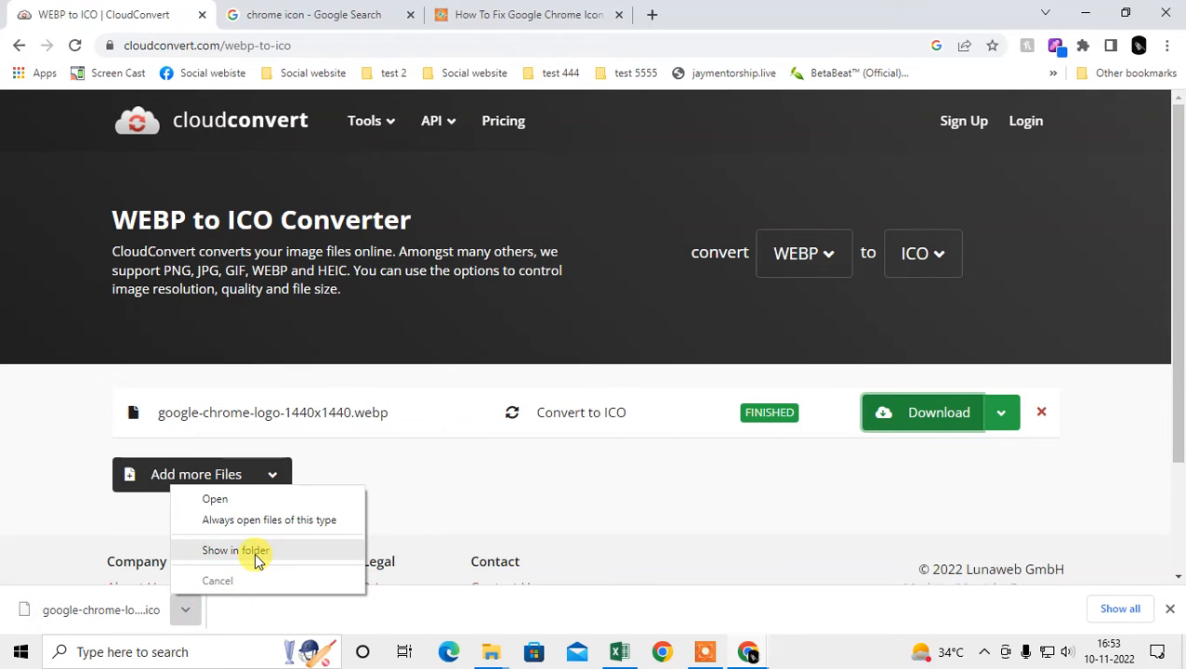
click(234, 549)
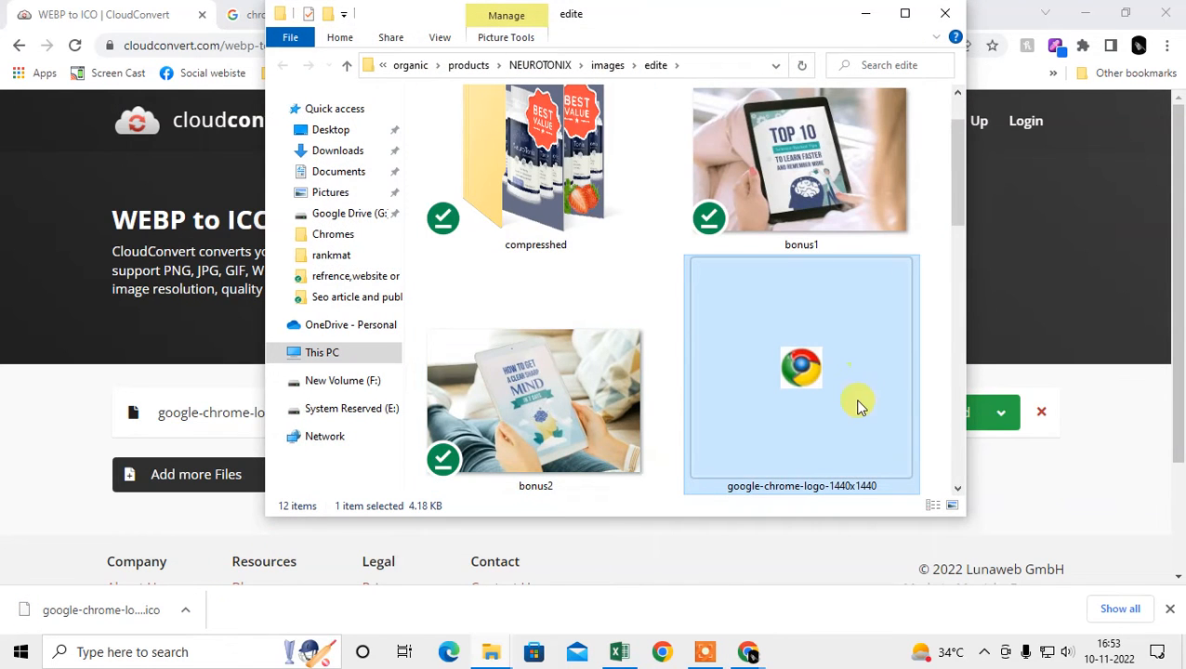
right_click(857, 400)
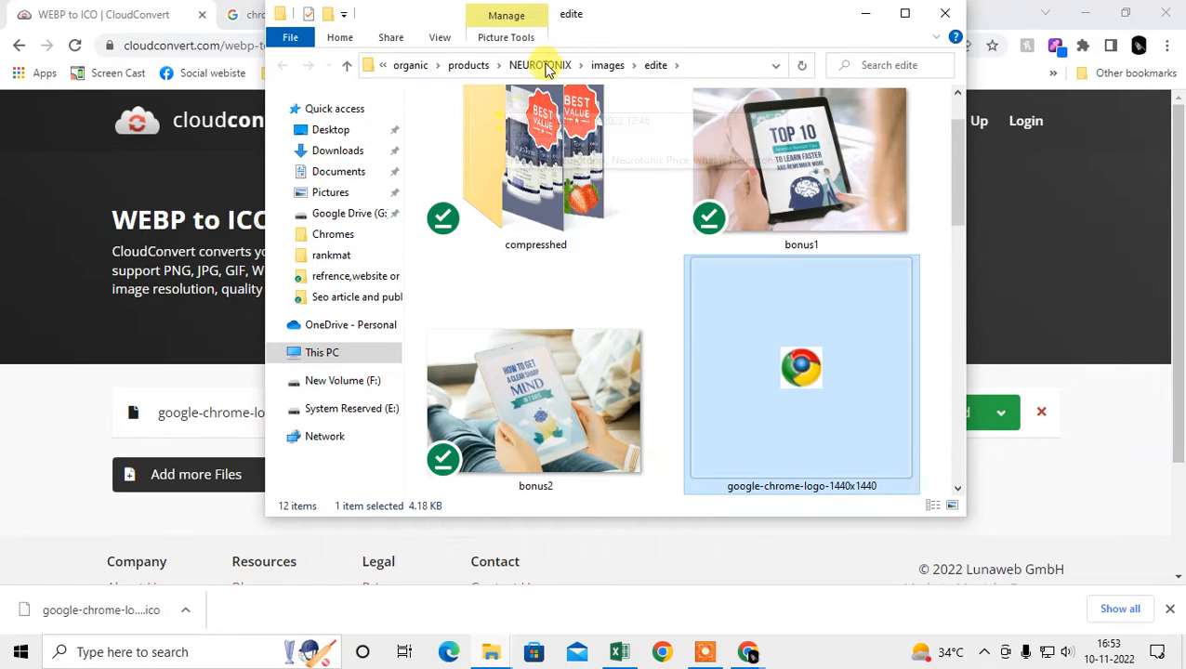
click(336, 150)
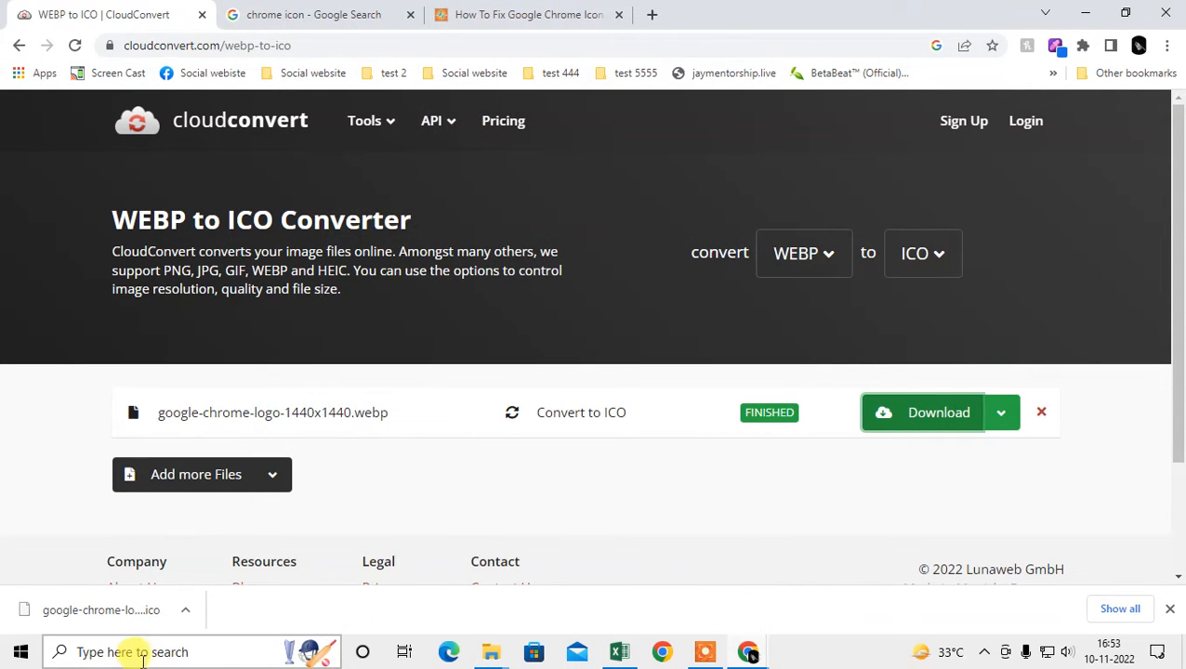
Search Windows for 'chrome' and open Google Chrome's file location
click(140, 652)
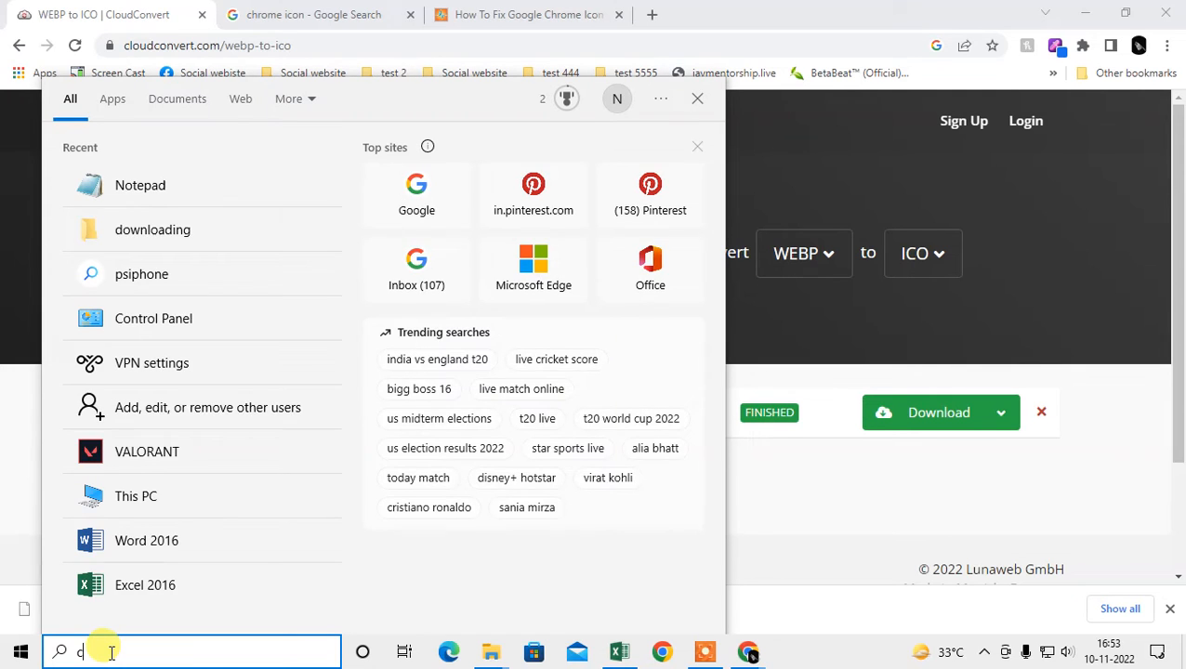
text(chrome)
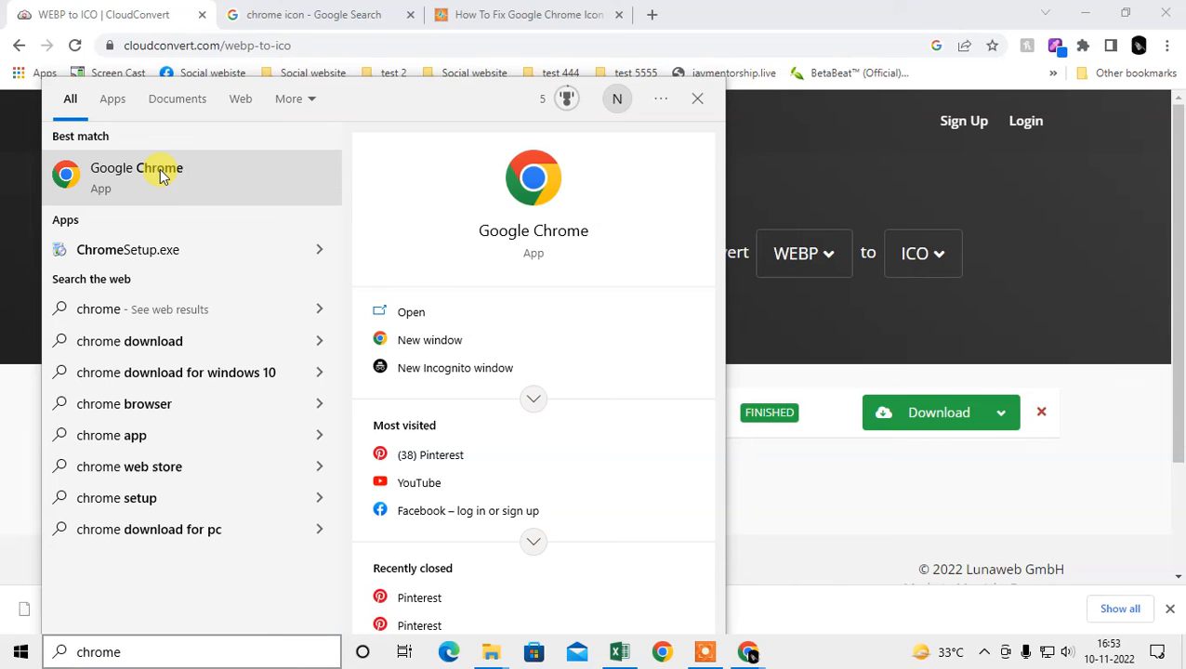
right_click(136, 176)
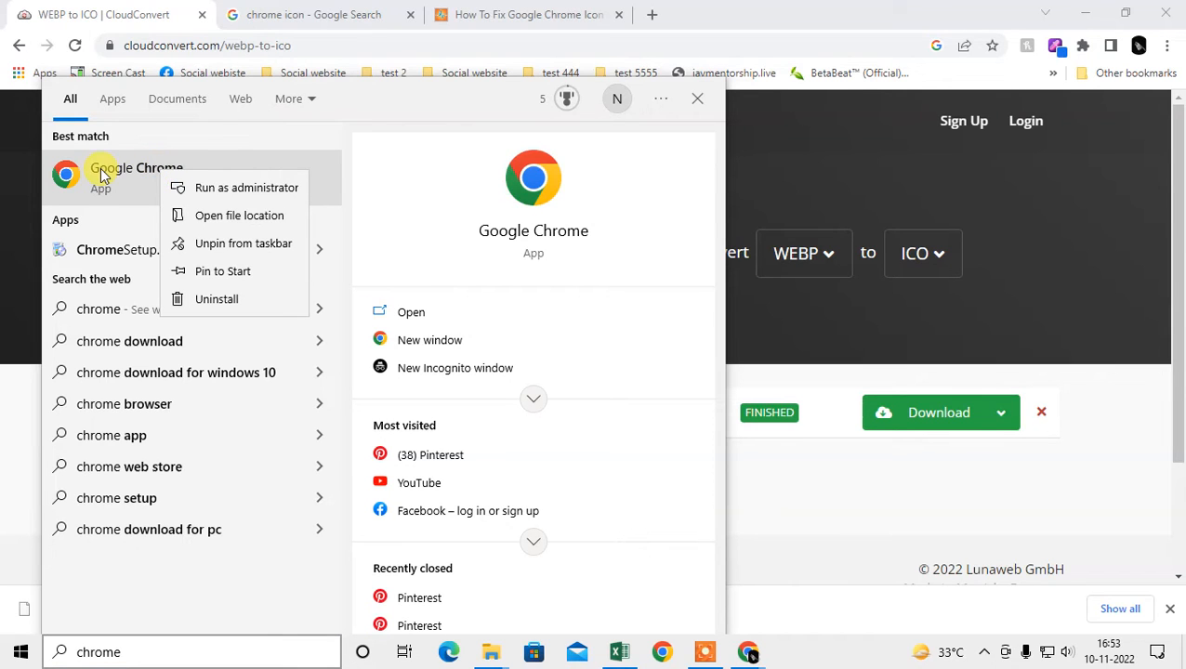
mouse_move(256, 215)
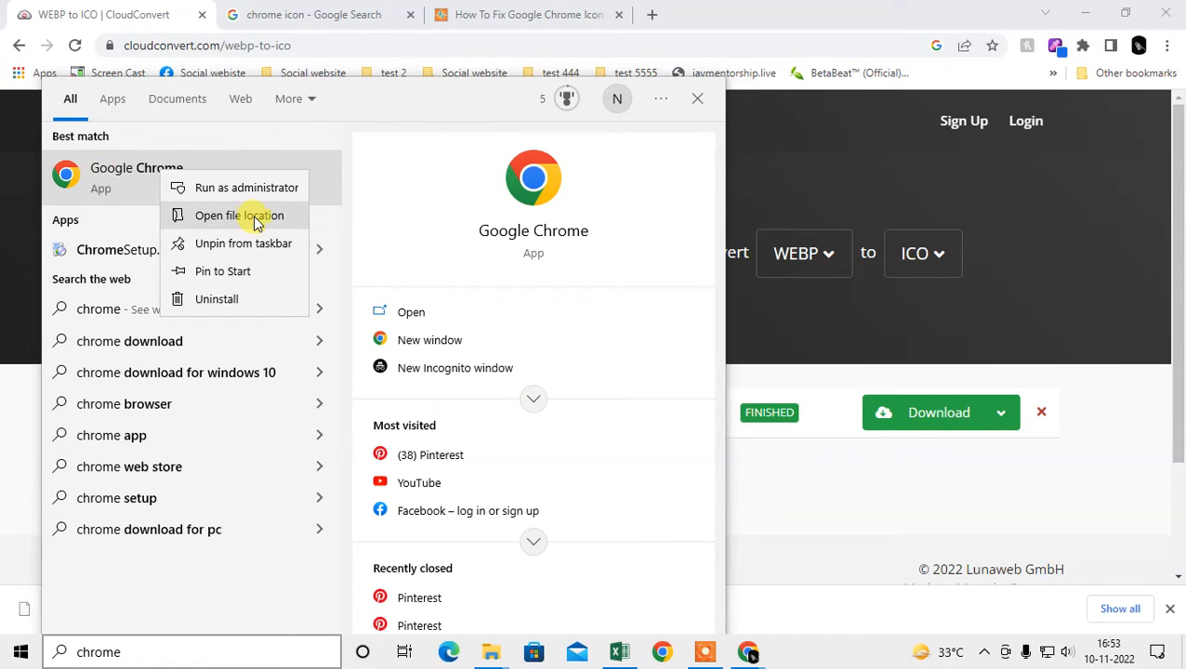
click(238, 215)
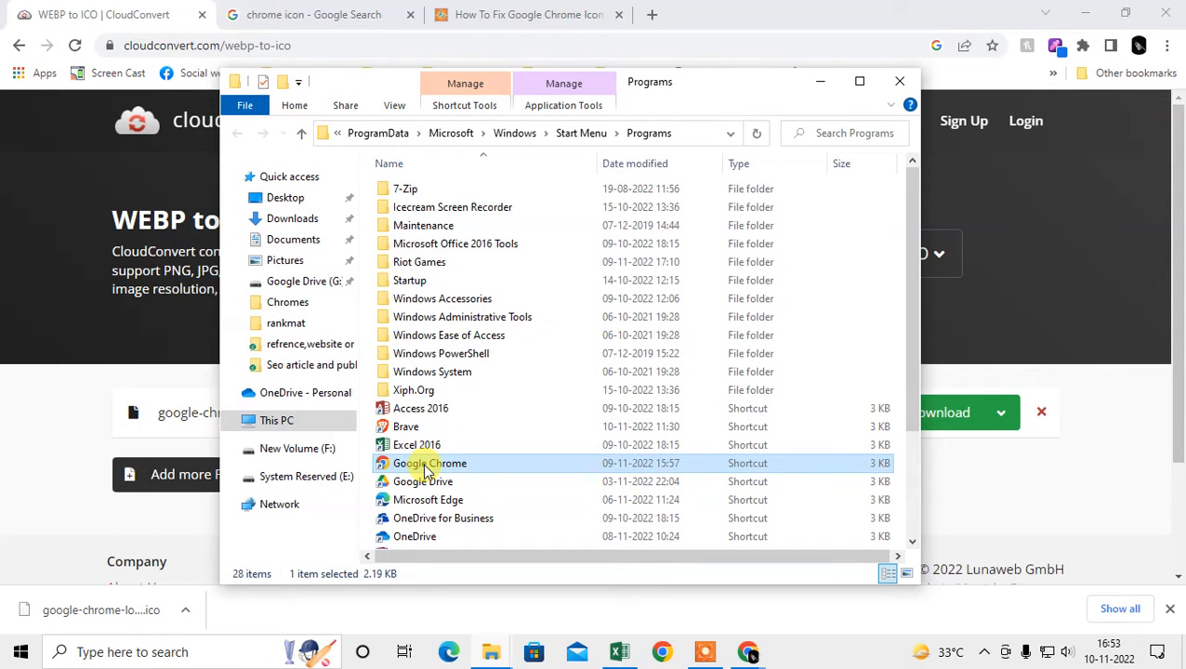
Open Properties for the Google Chrome shortcut in the Programs folder
right_click(428, 463)
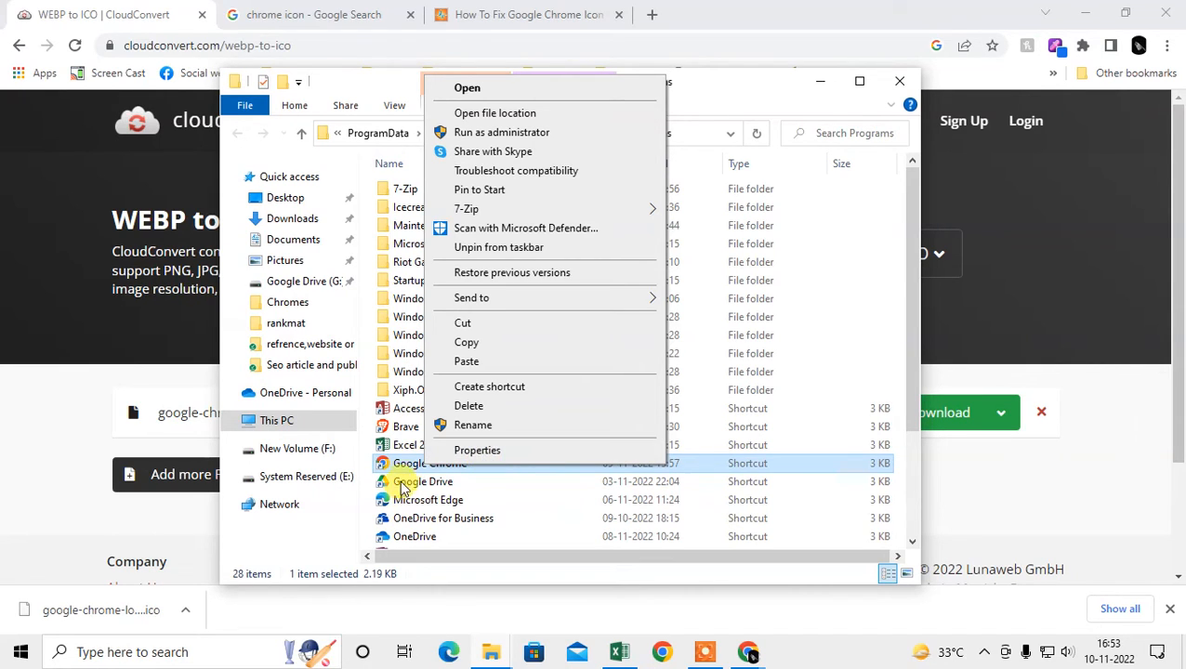
click(468, 425)
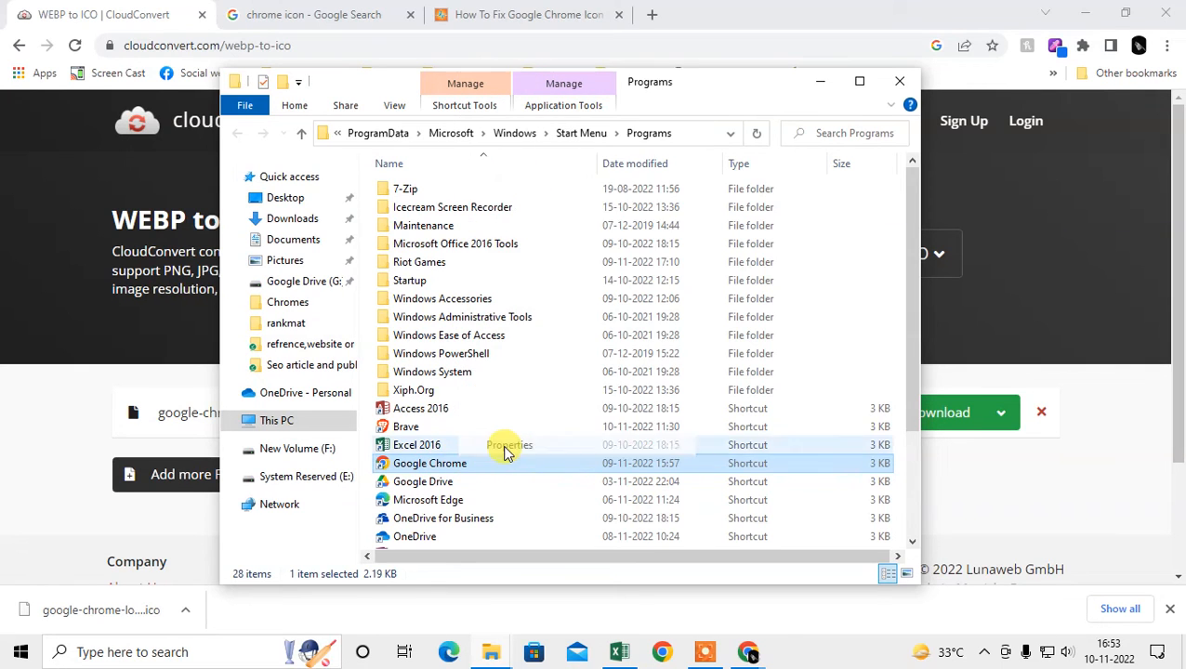
click(505, 446)
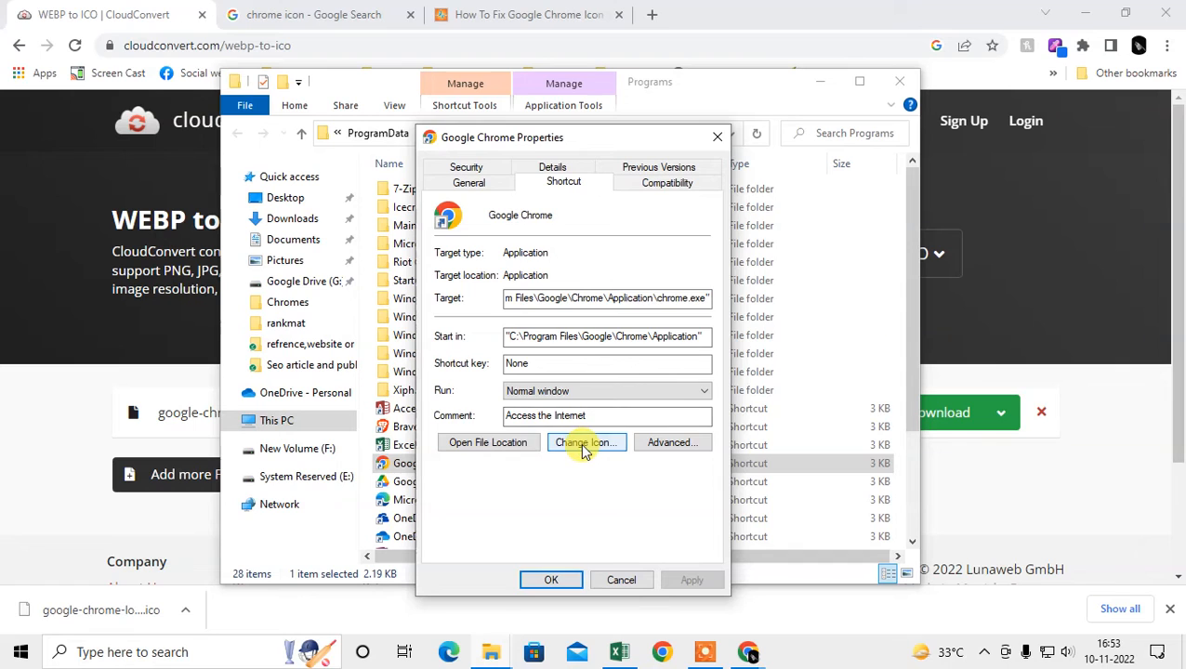
Set the shortcut icon to google-chrome-logo-1440x1440.ico from the rankmat folder
click(585, 443)
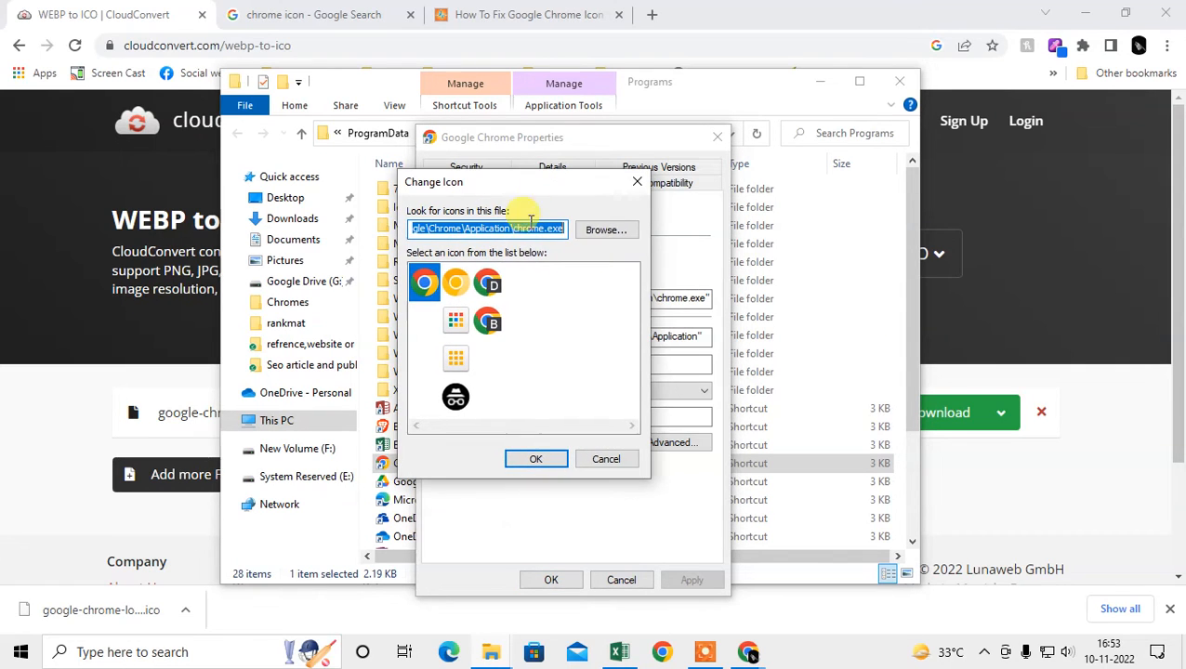
mouse_move(454, 283)
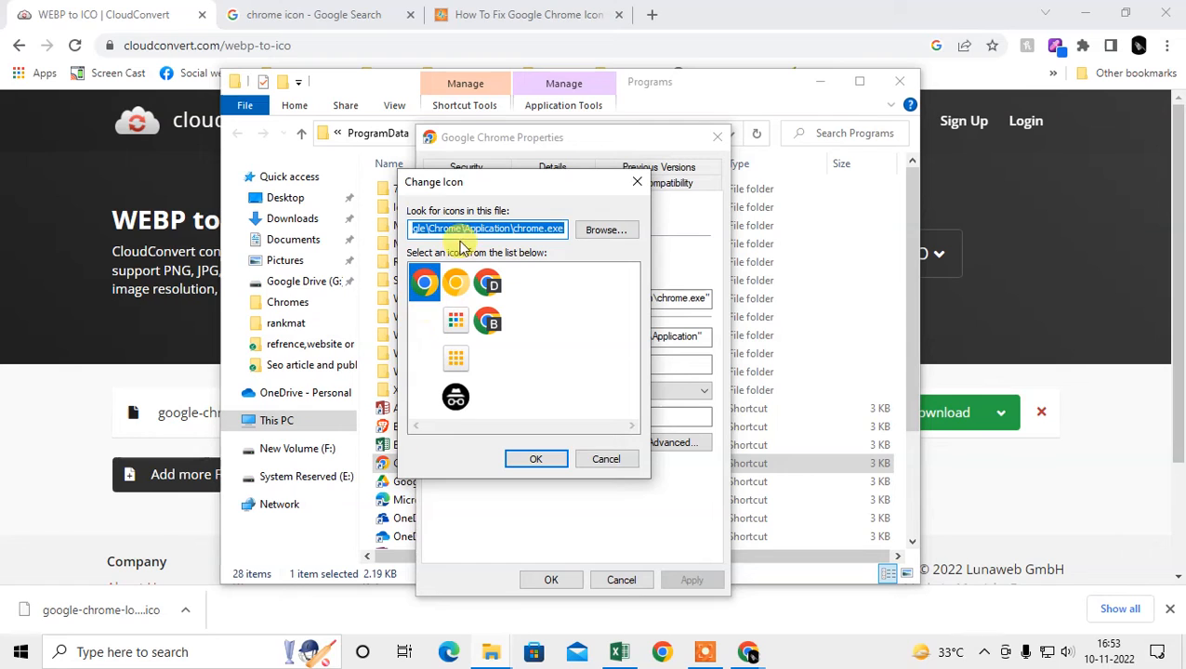
click(606, 230)
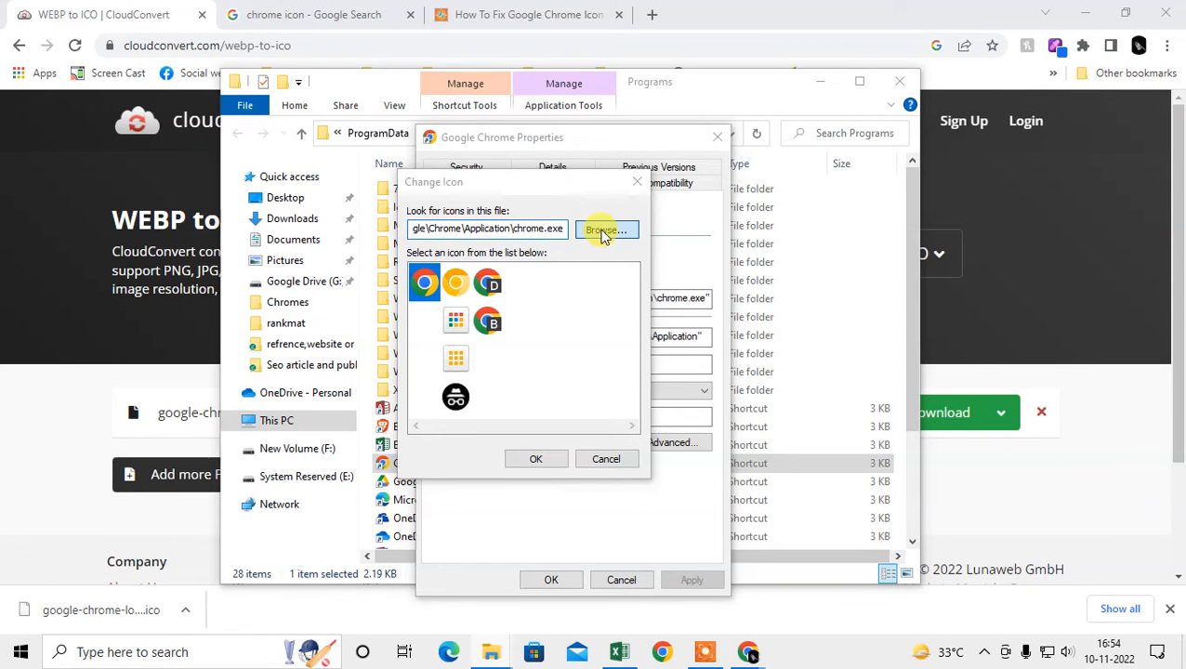
click(603, 229)
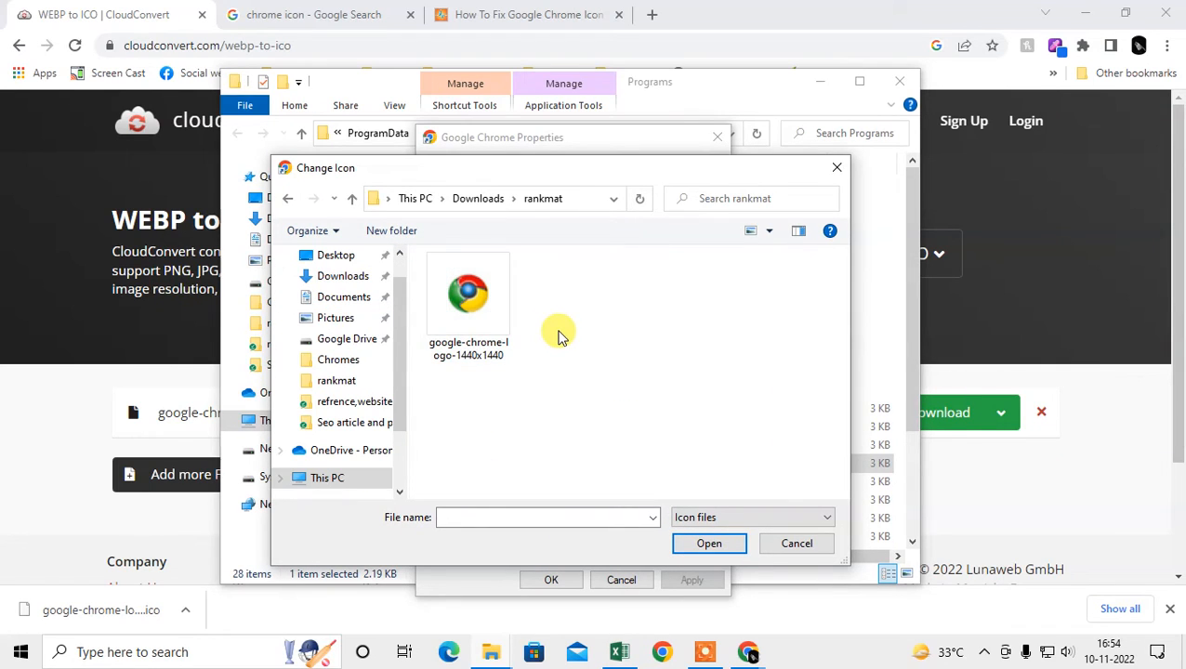
click(709, 544)
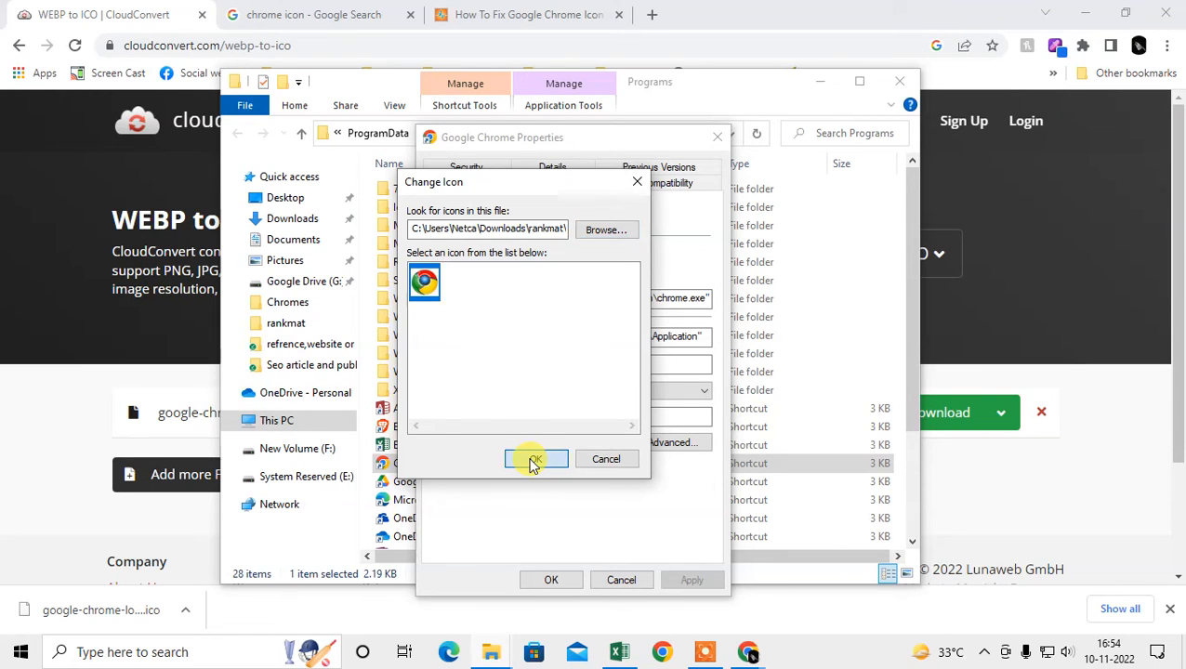
click(536, 459)
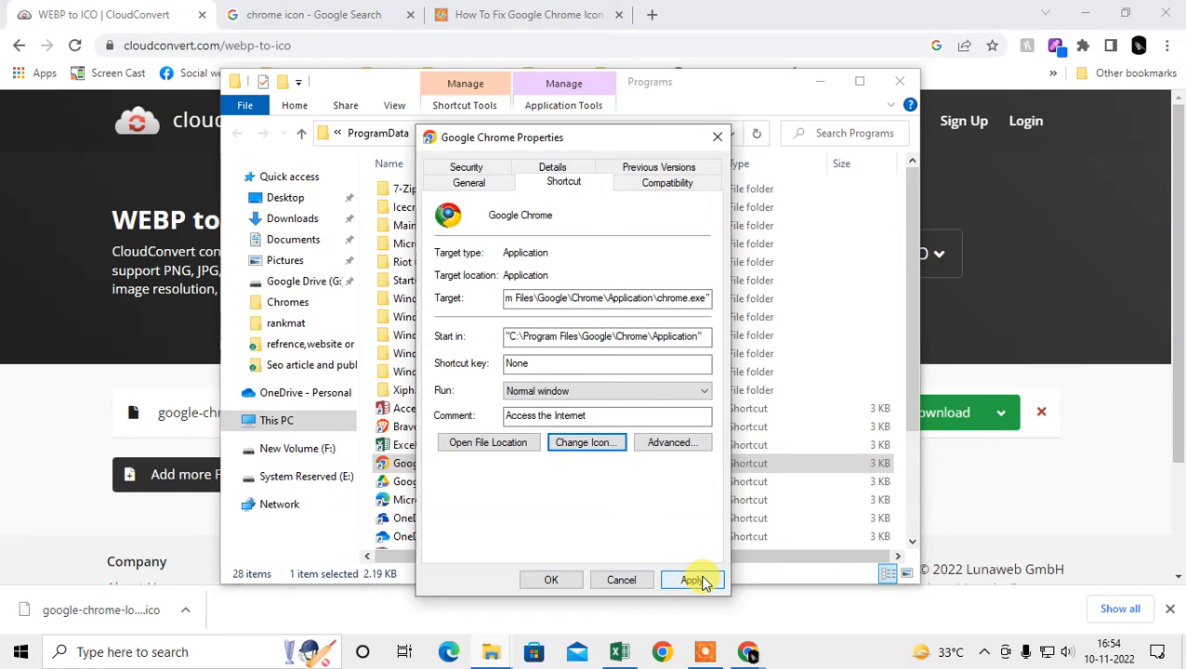
Apply the new icon with administrator permission and close the shortcut Properties
click(691, 580)
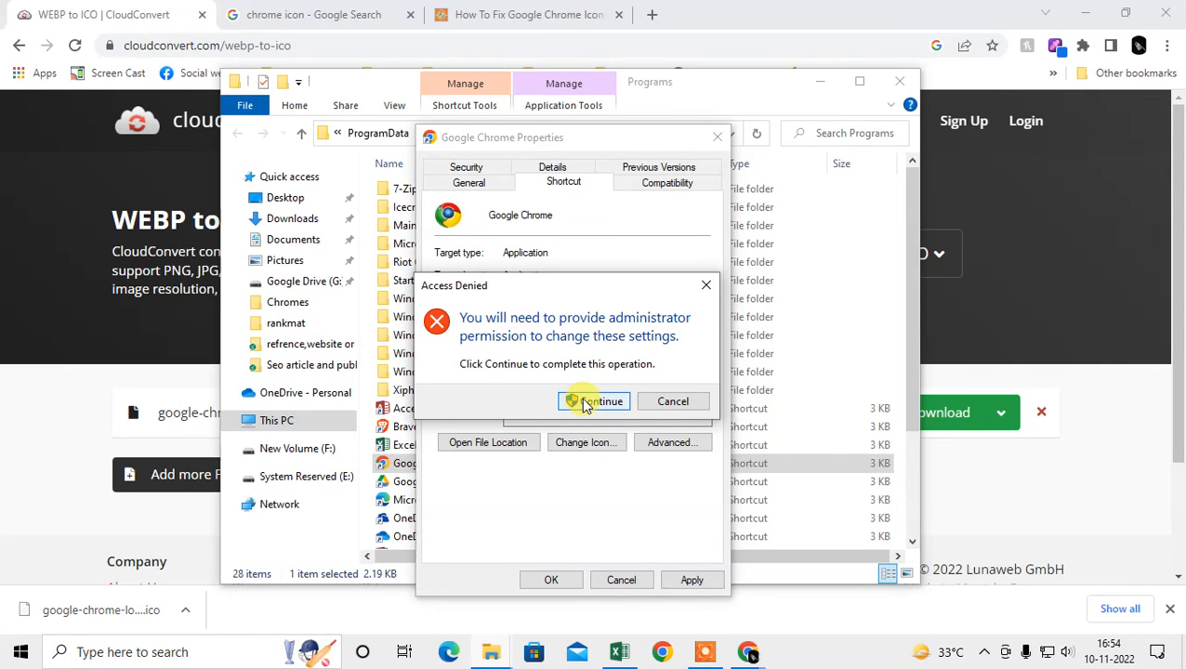
click(601, 401)
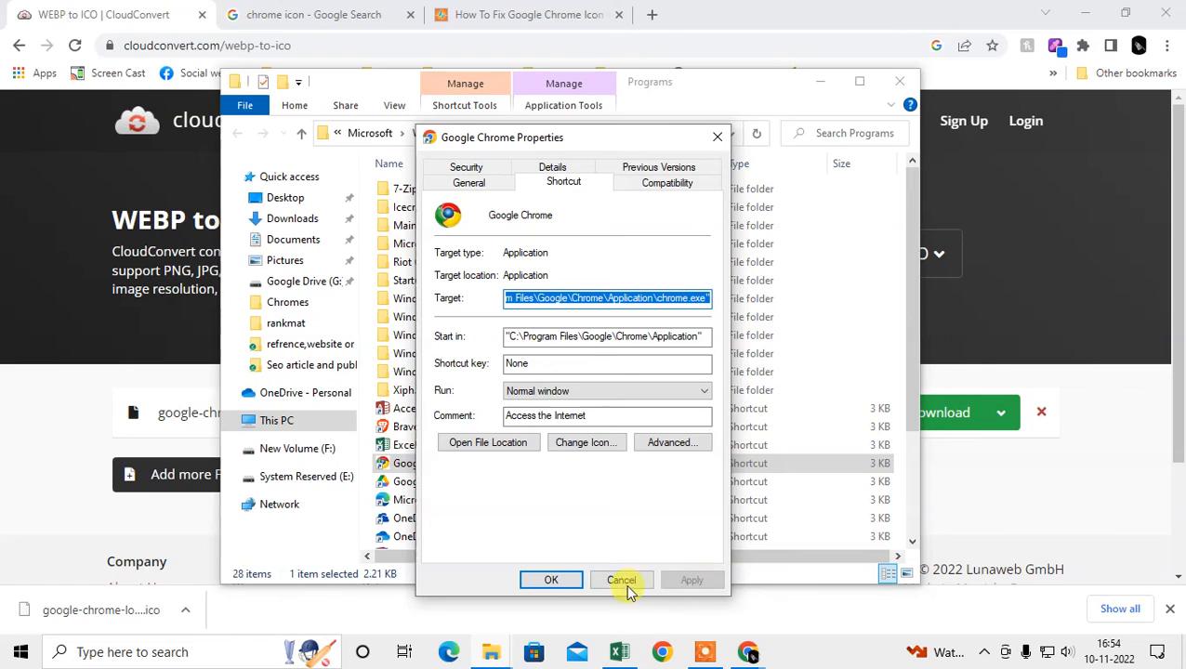
click(620, 580)
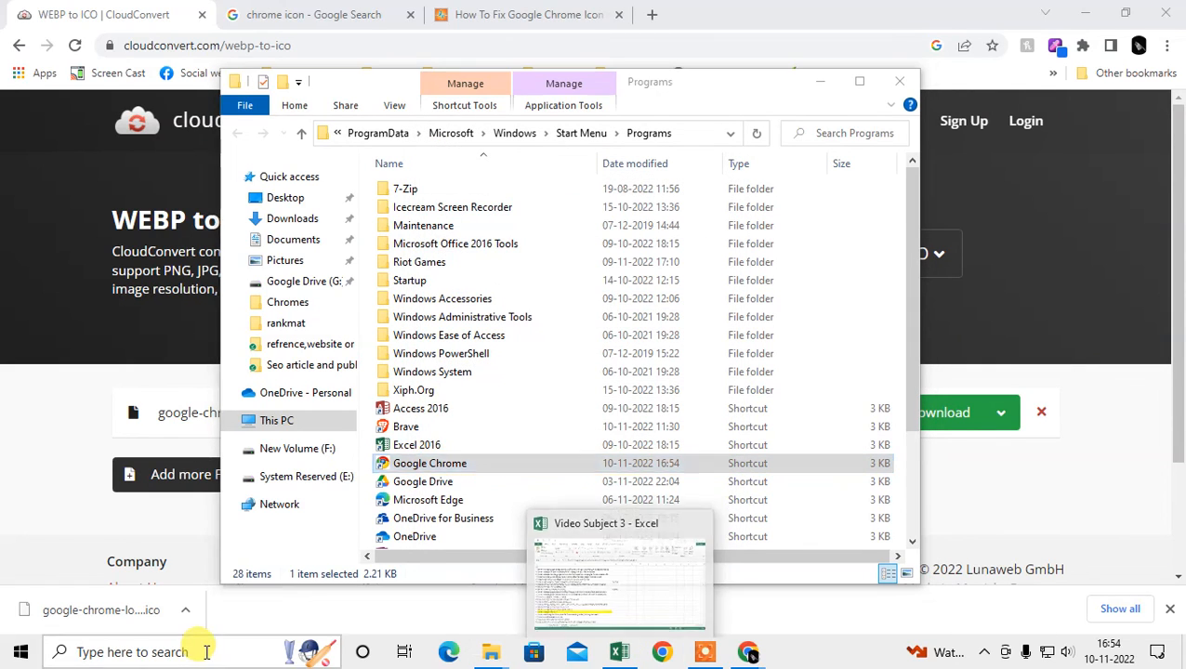
text(crom)
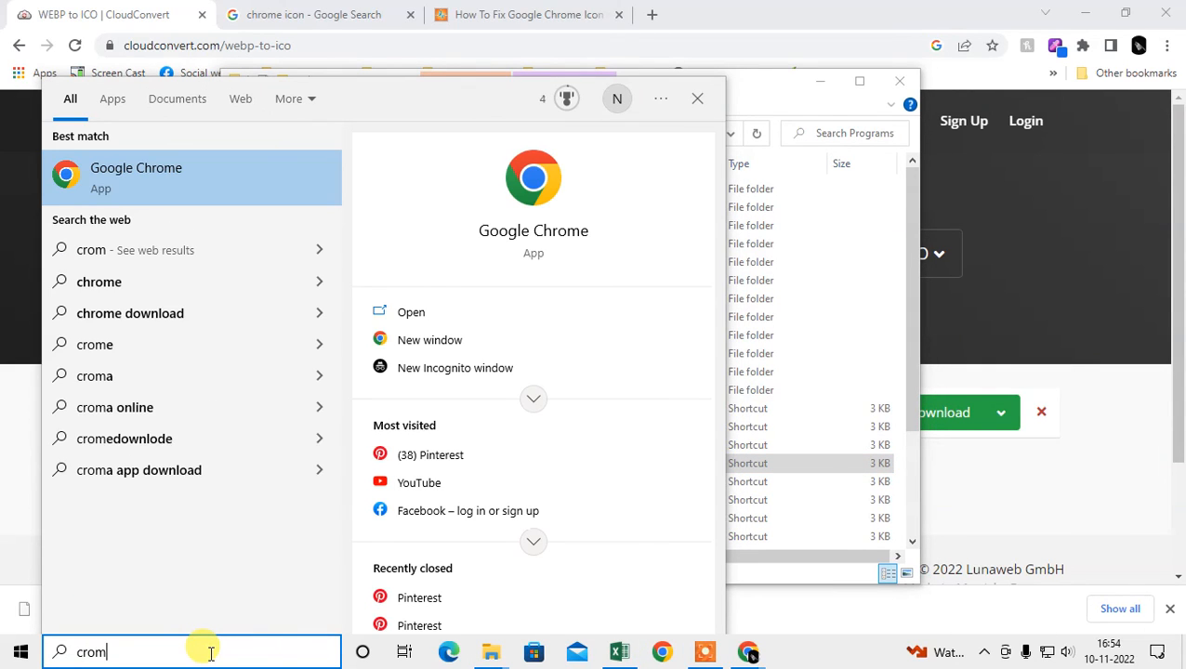